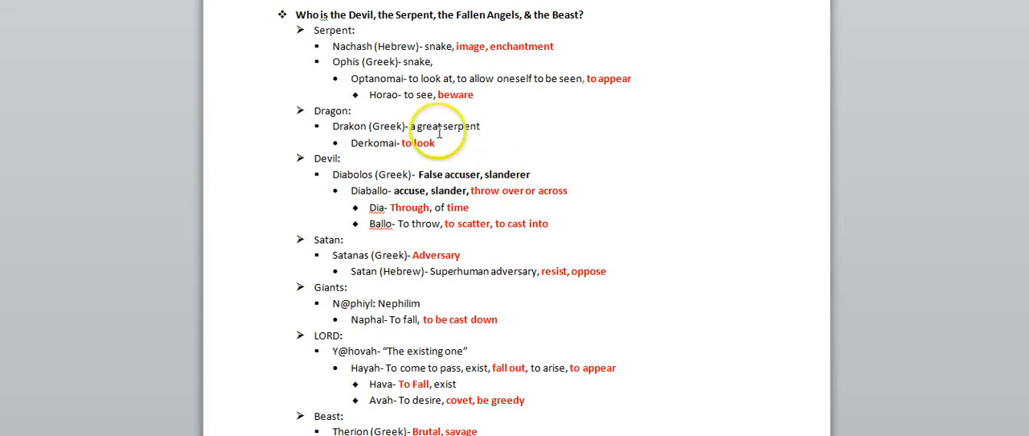
mouse_move(371, 64)
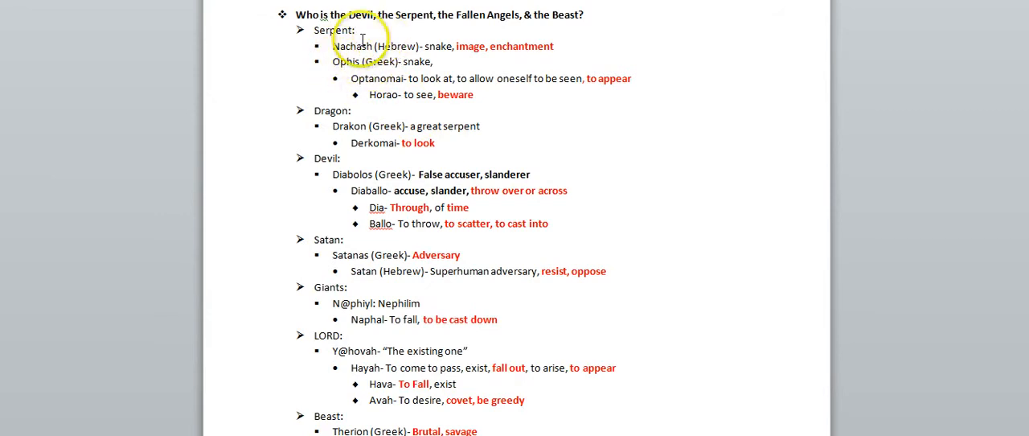
mouse_move(619, 74)
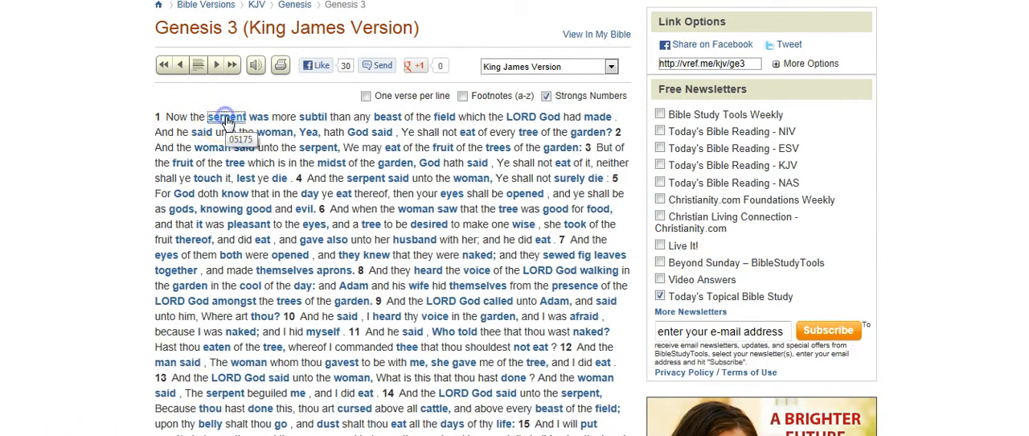
Follow Genesis 3's 'serpent' to Nachash and read Strong's 05172, to practice divination
left_click(227, 116)
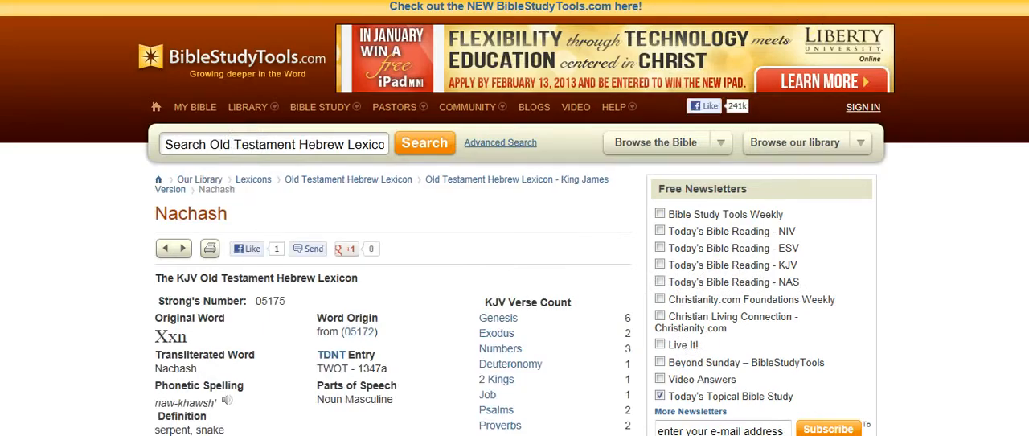
scroll("down", 3)
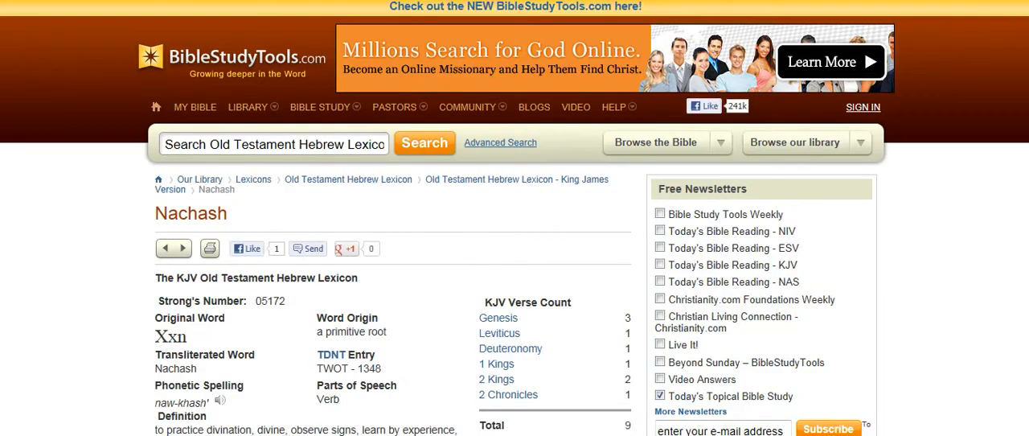
scroll("down", 3)
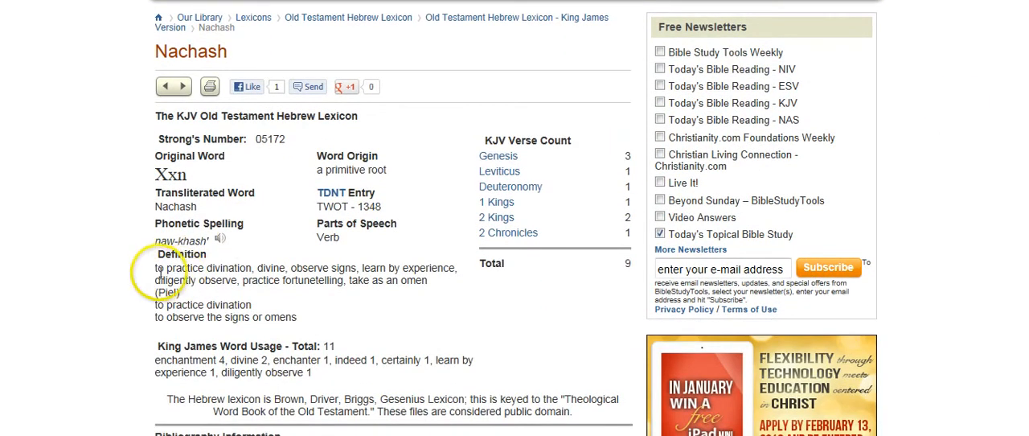
mouse_move(213, 279)
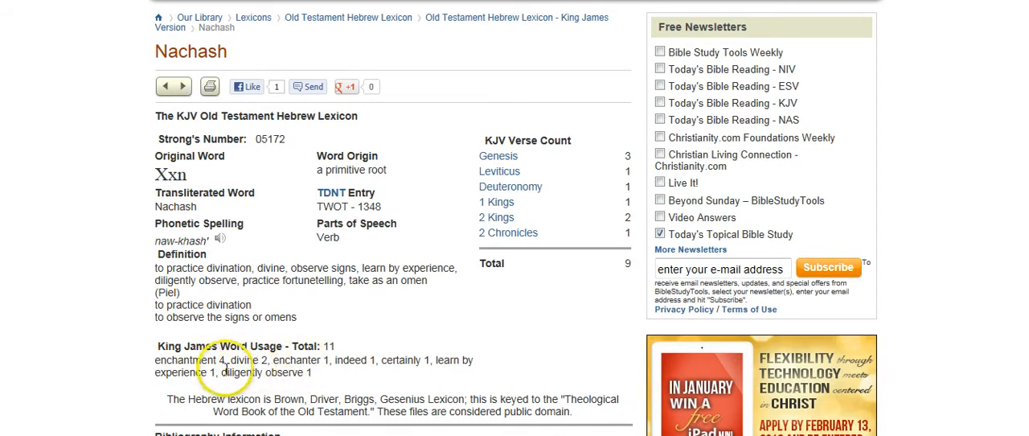
mouse_move(330, 380)
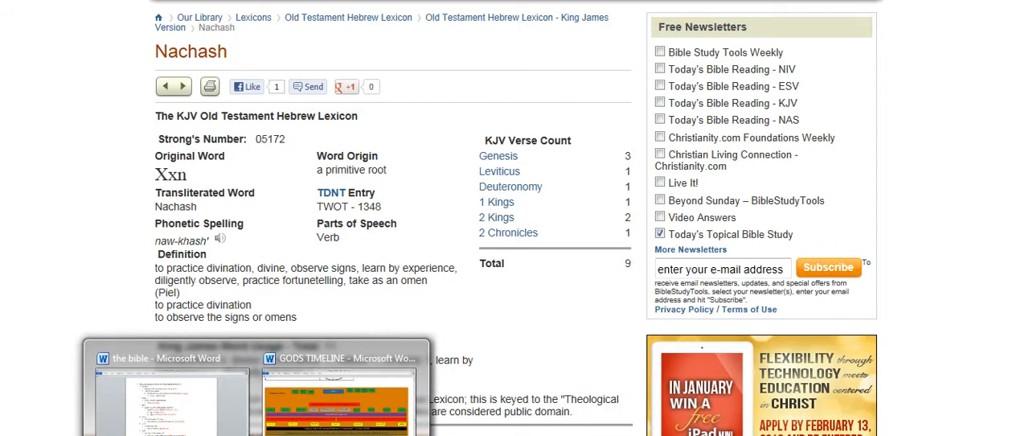
Switch back to the Word outline showing Nachash as snake, image, enchantment
left_click(169, 356)
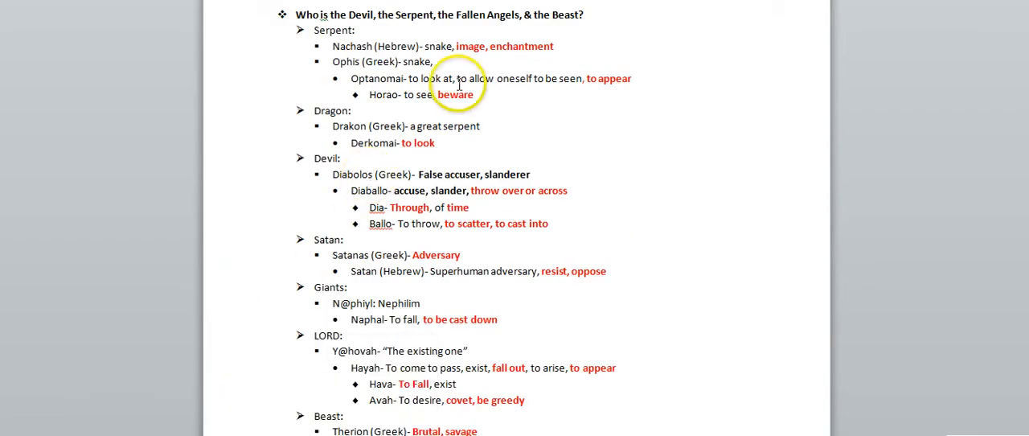
mouse_move(471, 46)
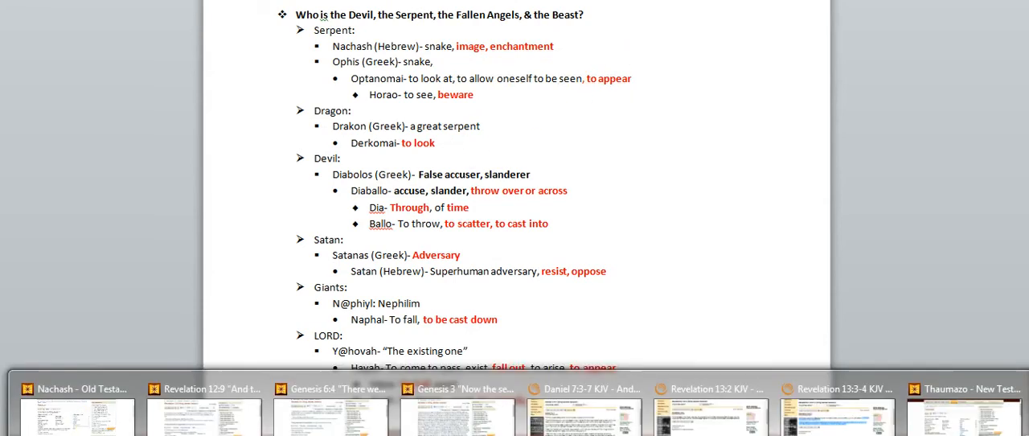
From Revelation 12:9, read the Ophis (serpent) and Optanomai (to look at, appear) entries
left_click(76, 390)
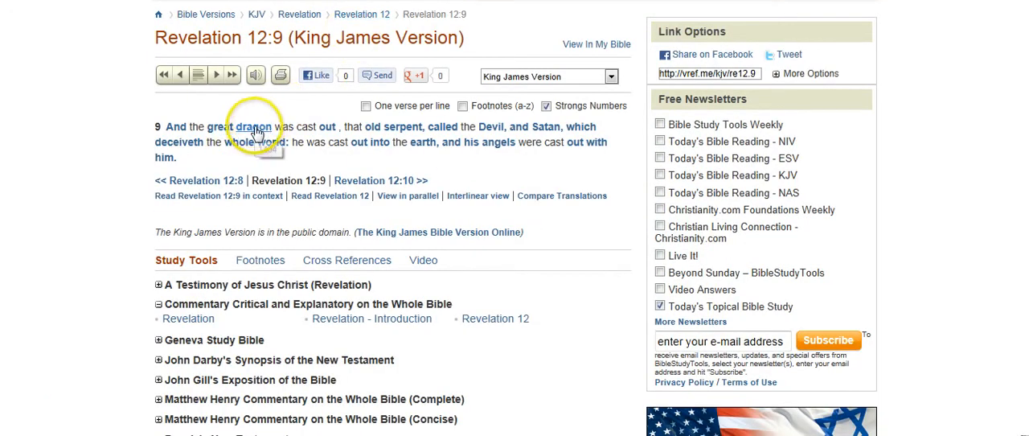
mouse_move(400, 128)
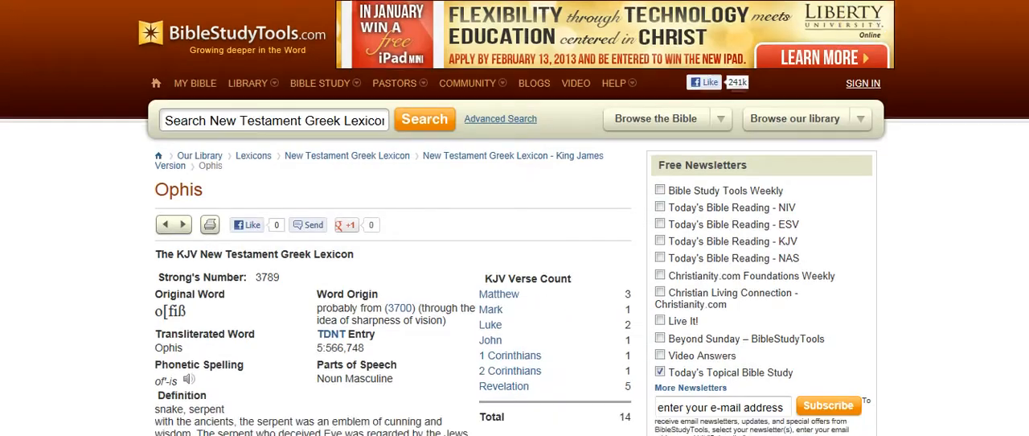
scroll("down", 3)
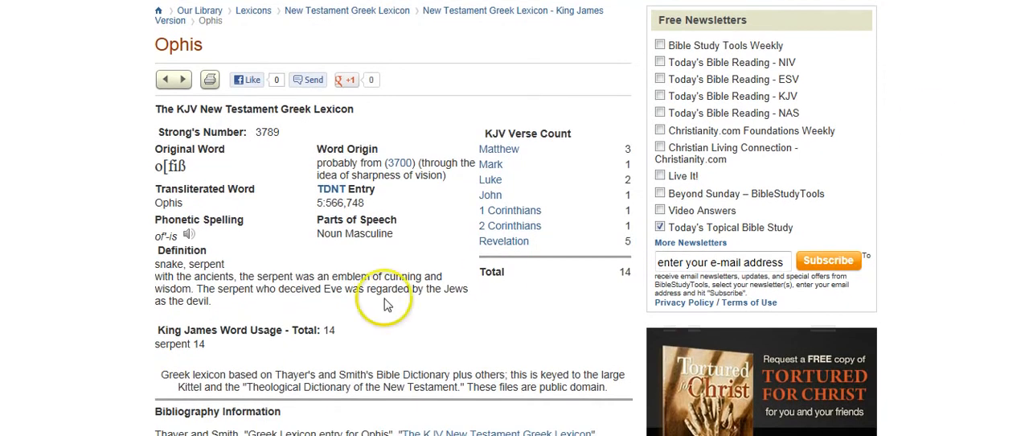
mouse_move(401, 164)
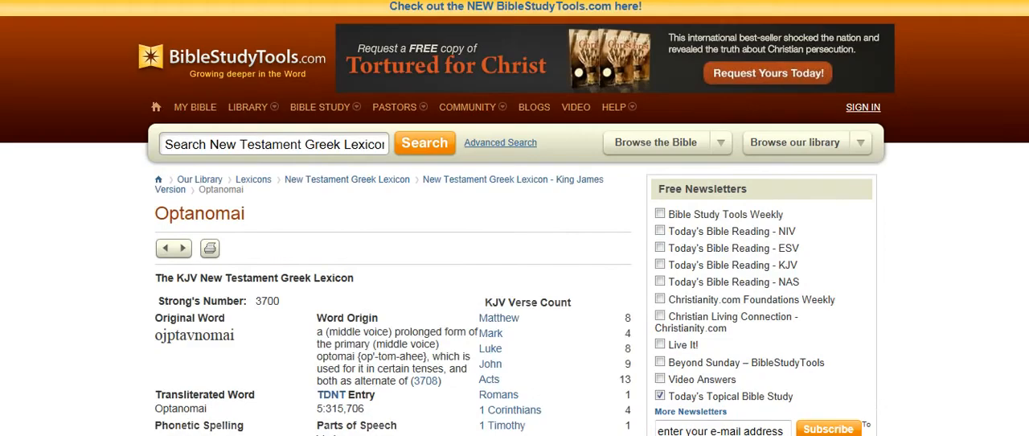
scroll("down", 3)
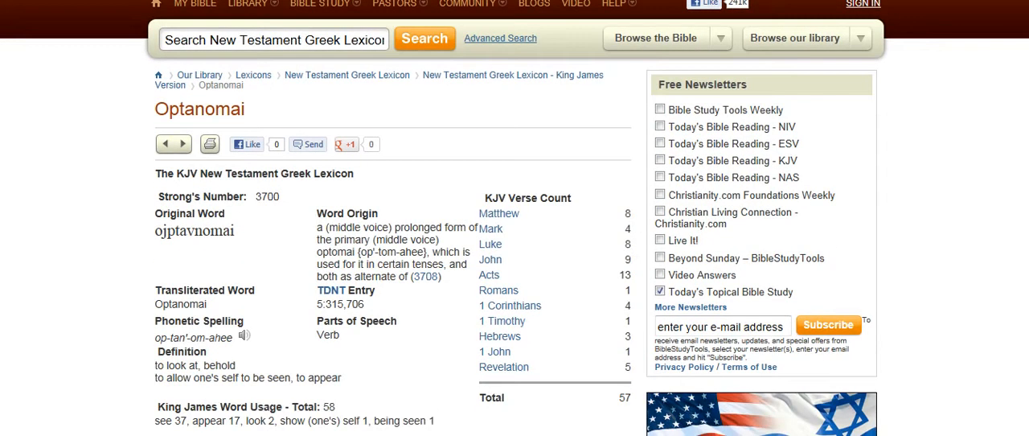
scroll("down", 3)
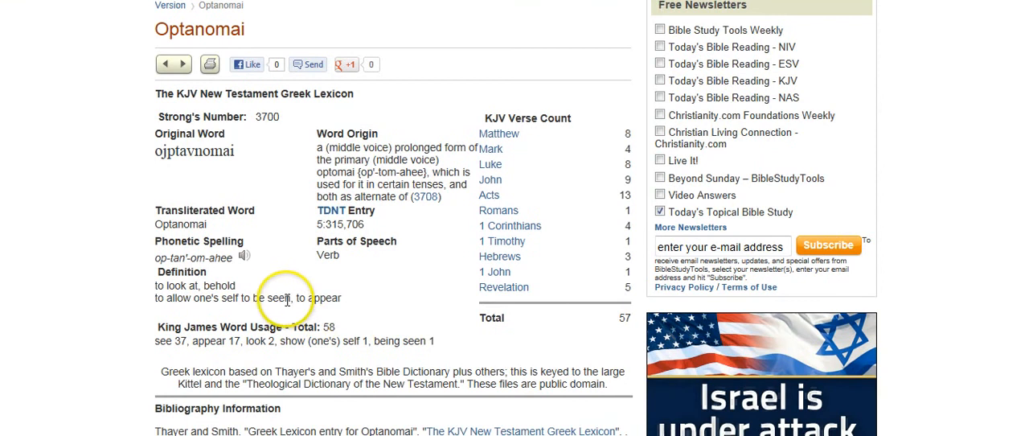
mouse_move(225, 302)
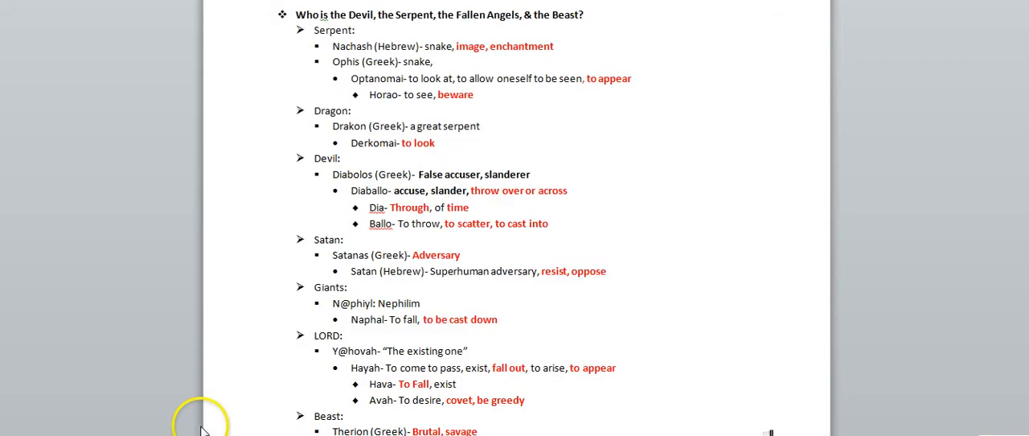
mouse_move(450, 72)
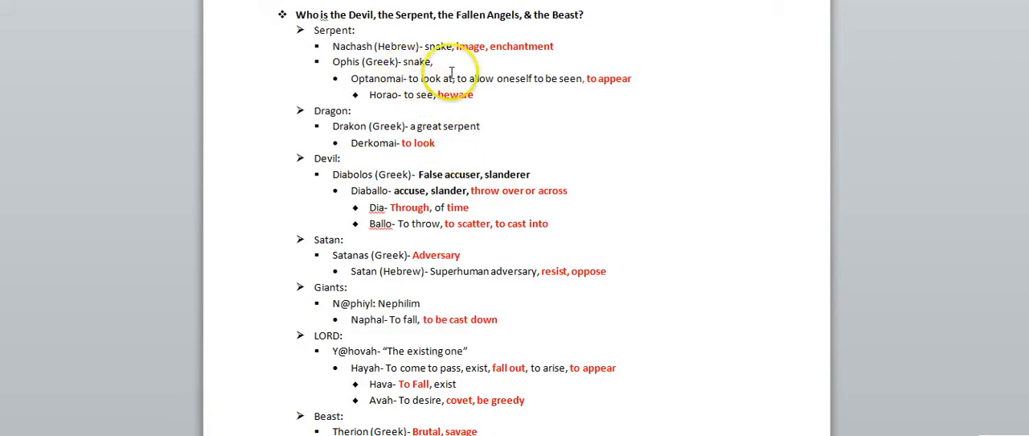
mouse_move(343, 107)
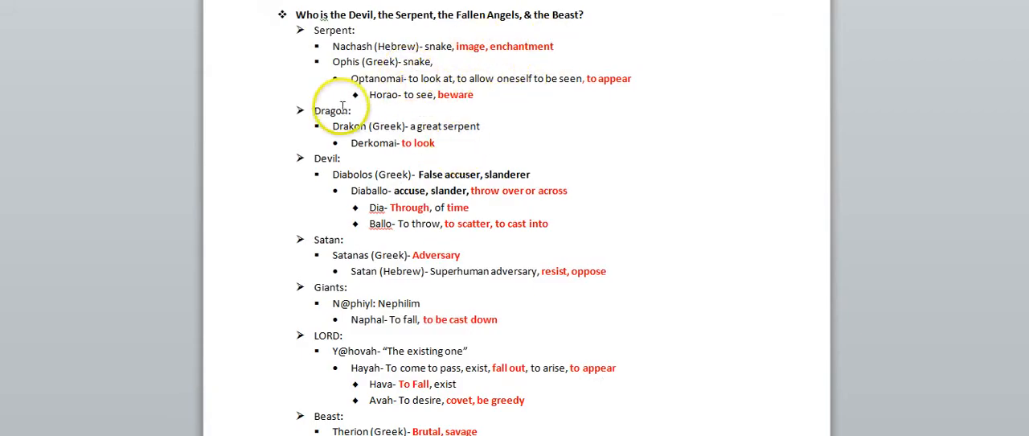
mouse_move(296, 370)
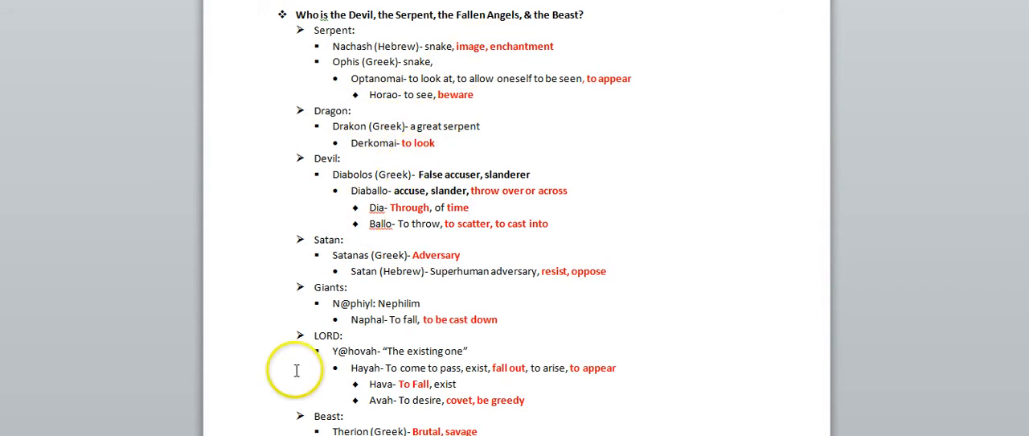
mouse_move(378, 223)
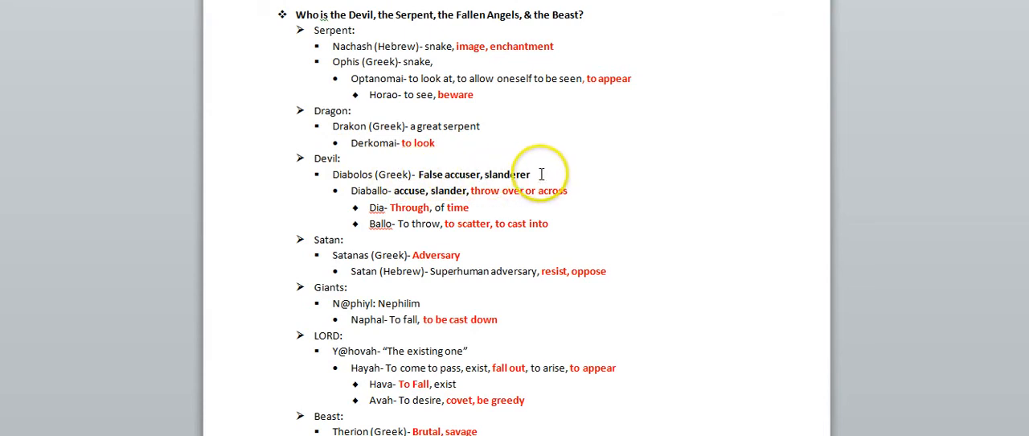
mouse_move(348, 208)
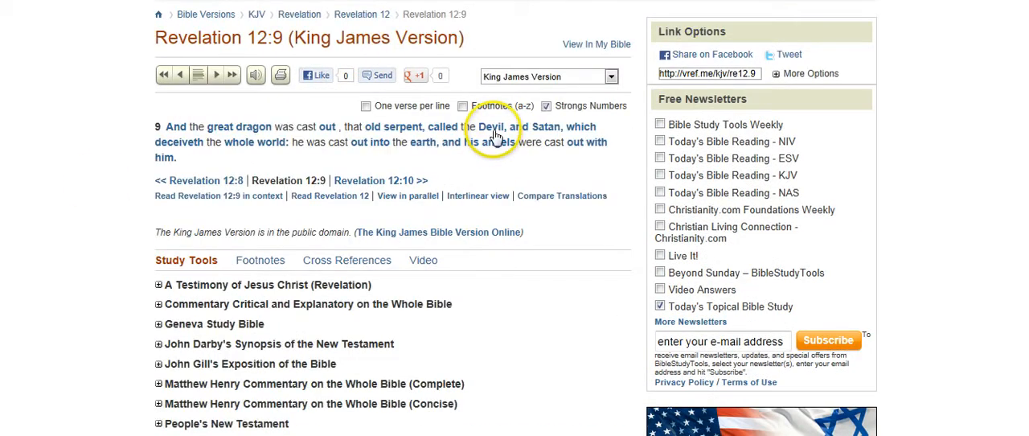
Open the Greek entry behind 'Devil', Diabolos, meaning false accuser or slanderer
left_click(491, 126)
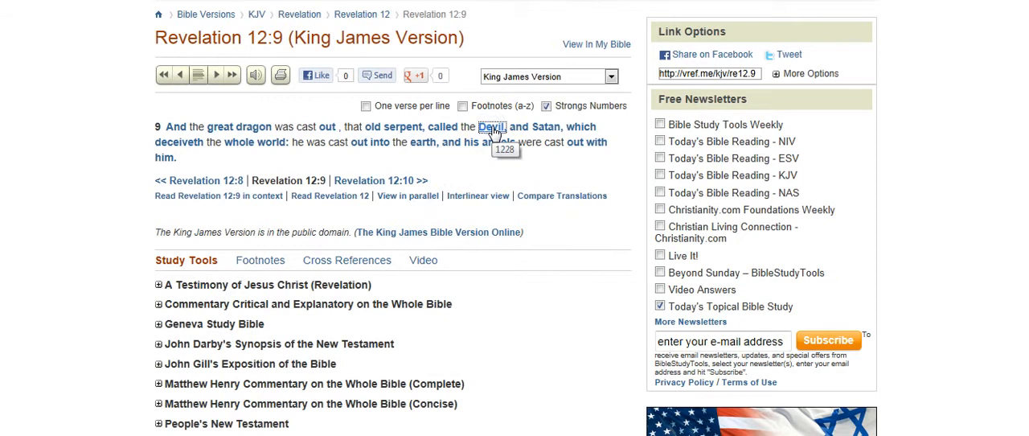
left_click(492, 127)
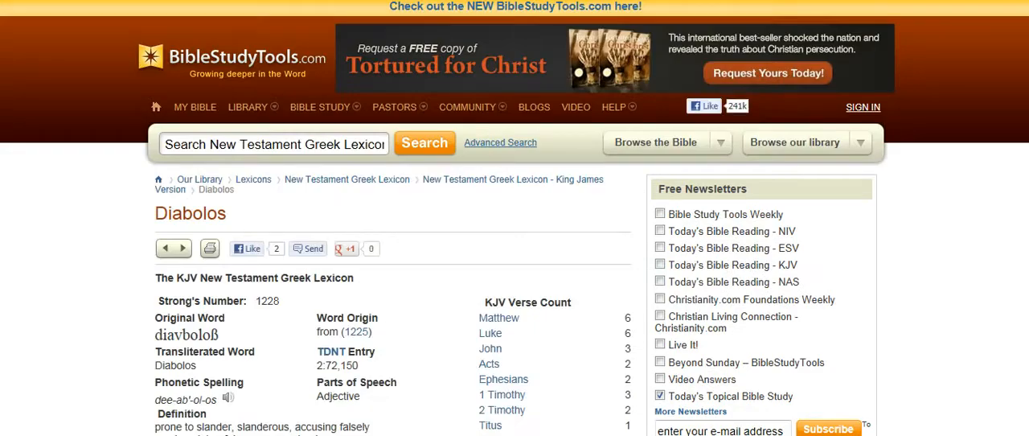
scroll("down", 3)
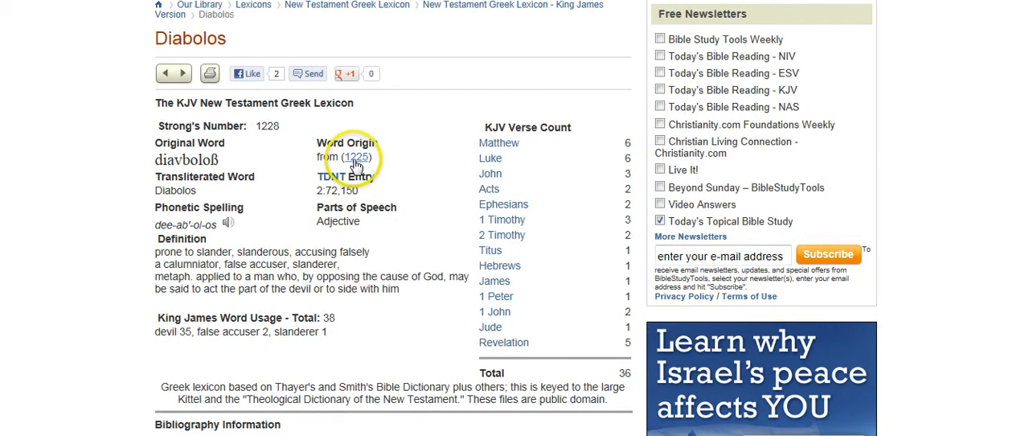
Open root word Diaballo and read its definition, to throw over or slander
left_click(356, 158)
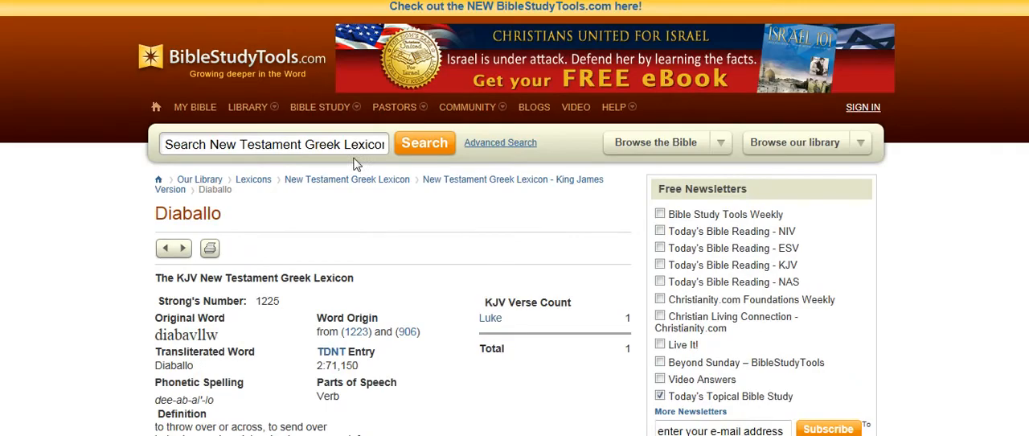
scroll("down", 3)
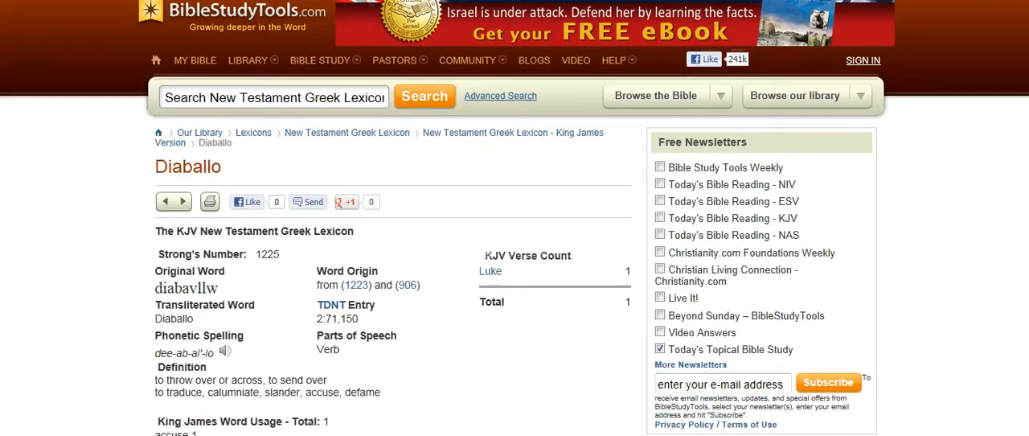
scroll("down", 3)
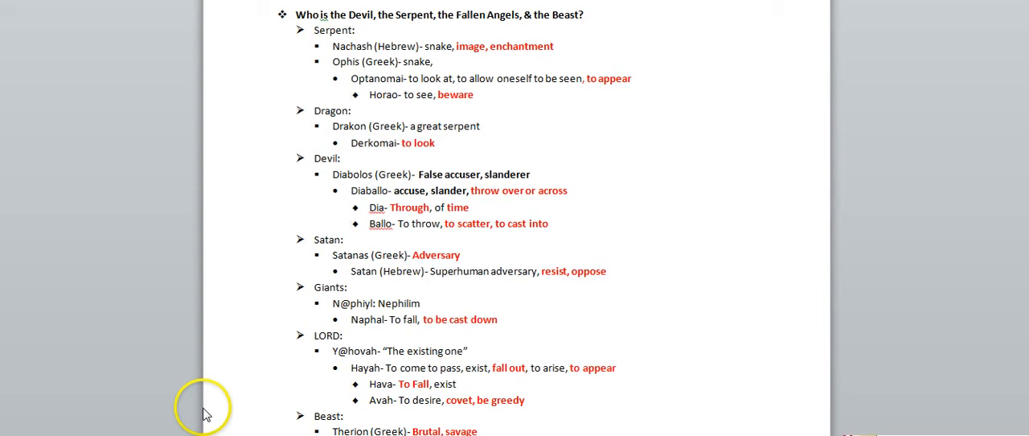
mouse_move(430, 191)
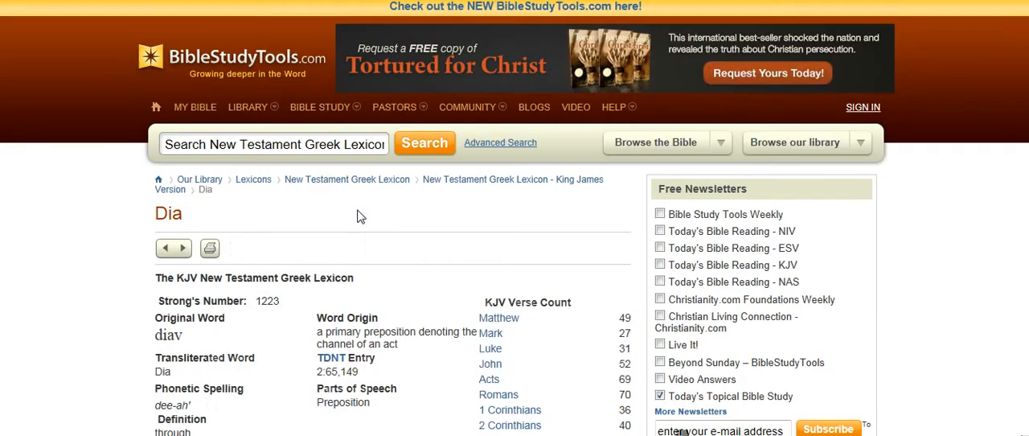
Read the Dia definitions, then open Ballo (Strong's 906, to throw)
scroll("down", 3)
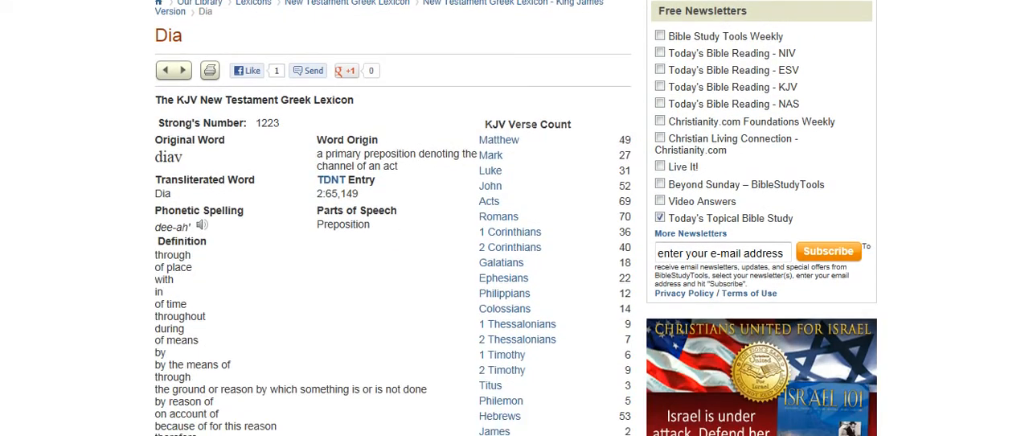
scroll("down", 3)
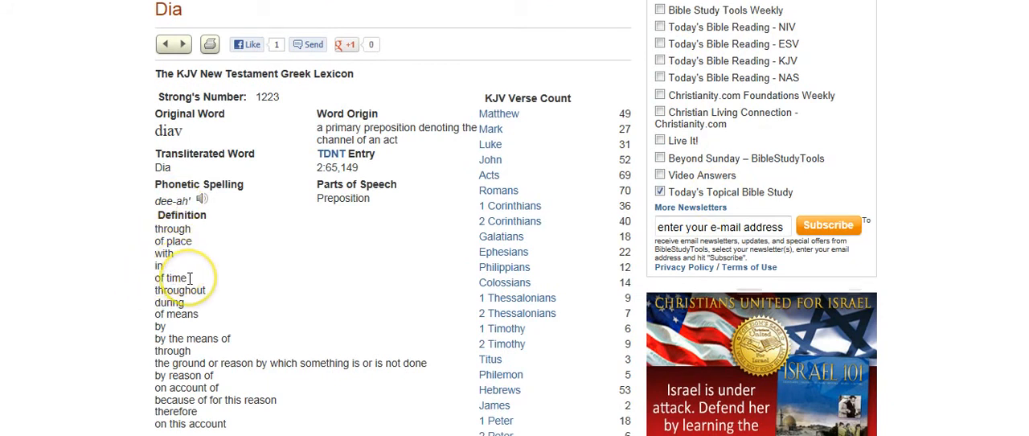
mouse_move(213, 276)
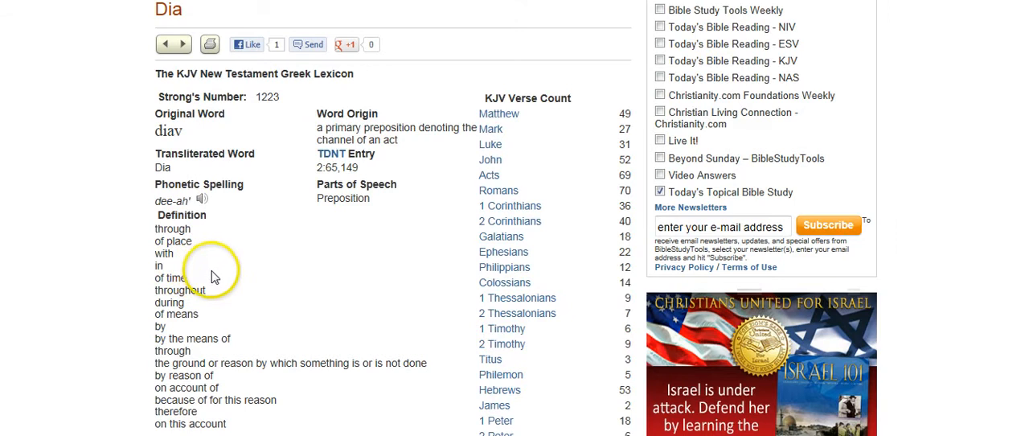
mouse_move(151, 225)
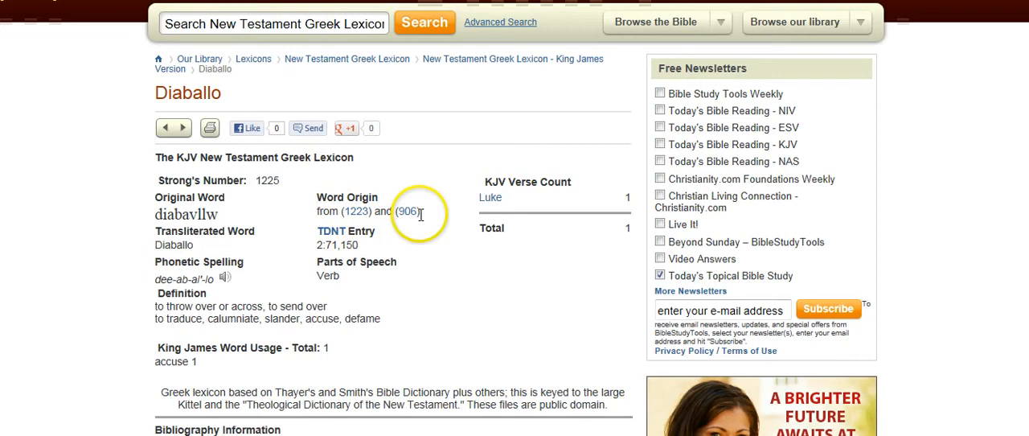
left_click(410, 210)
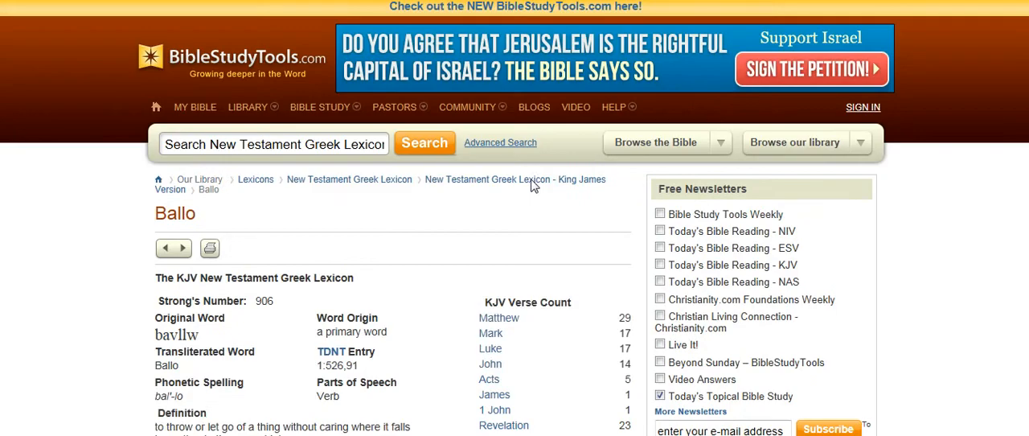
scroll("down", 3)
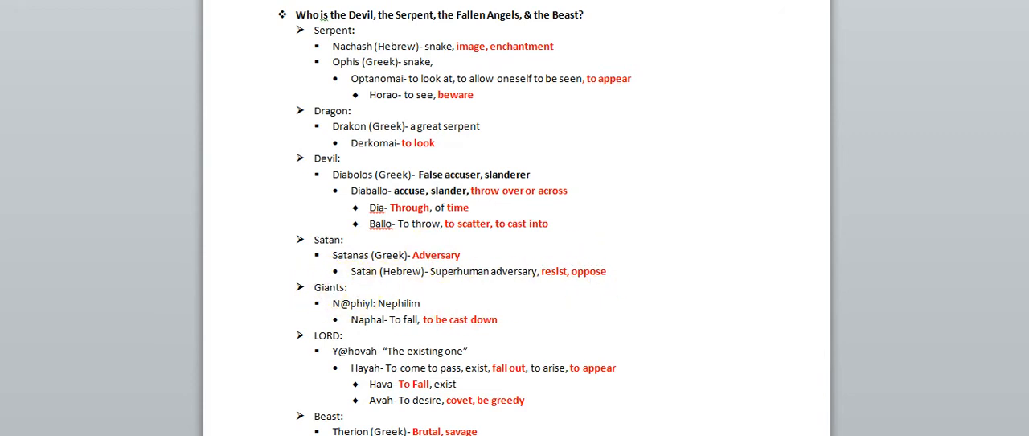
Scroll the Word outline past Satan to the Giants, LORD and Beast entries
scroll("down", 3)
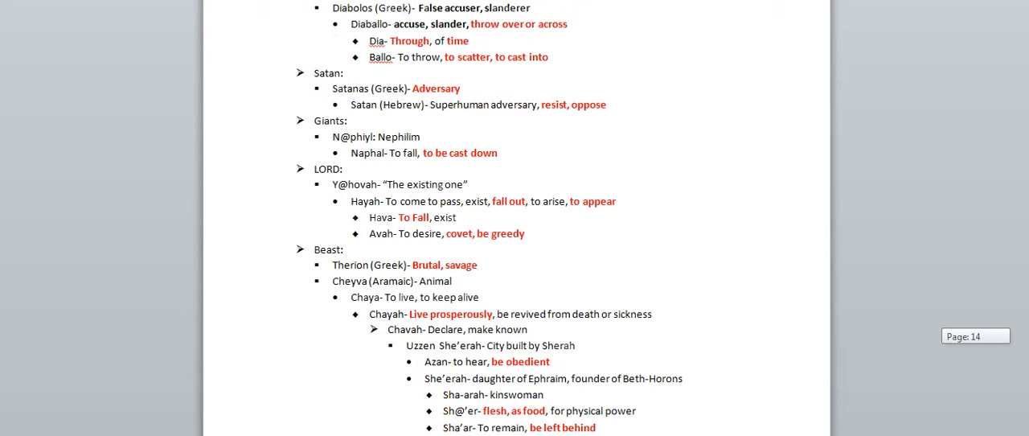
scroll("down", 3)
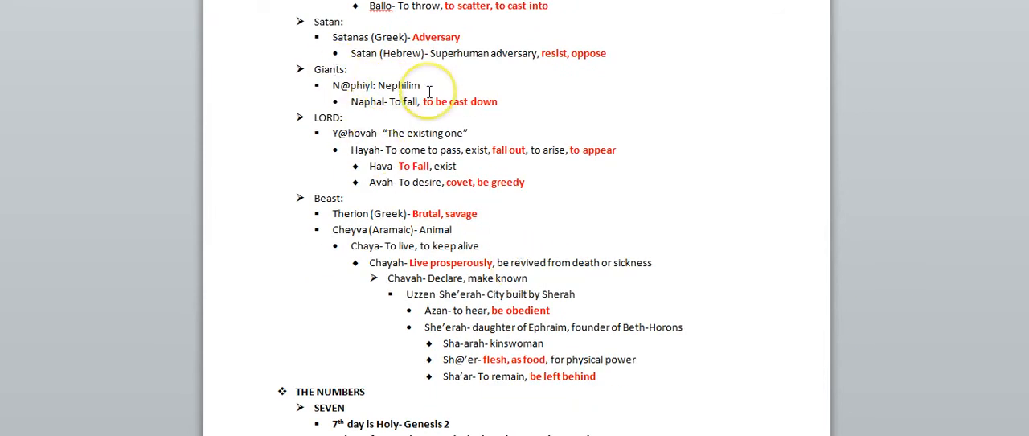
mouse_move(395, 187)
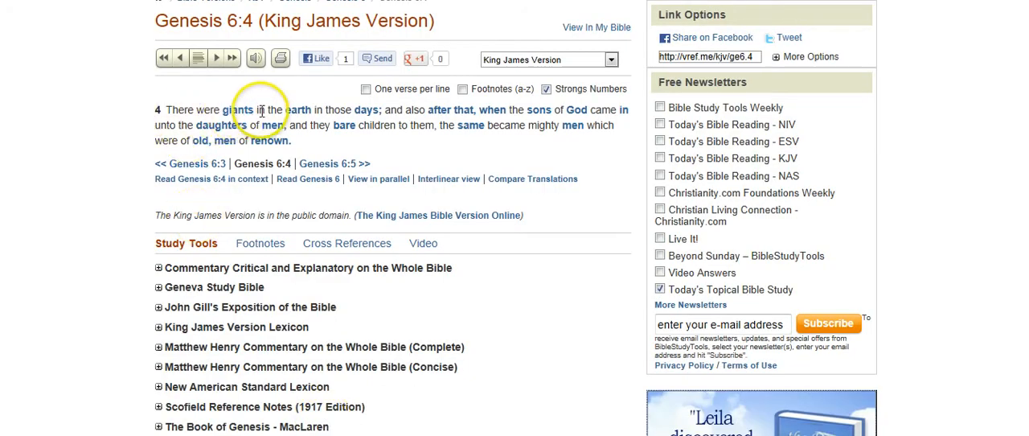
mouse_move(540, 118)
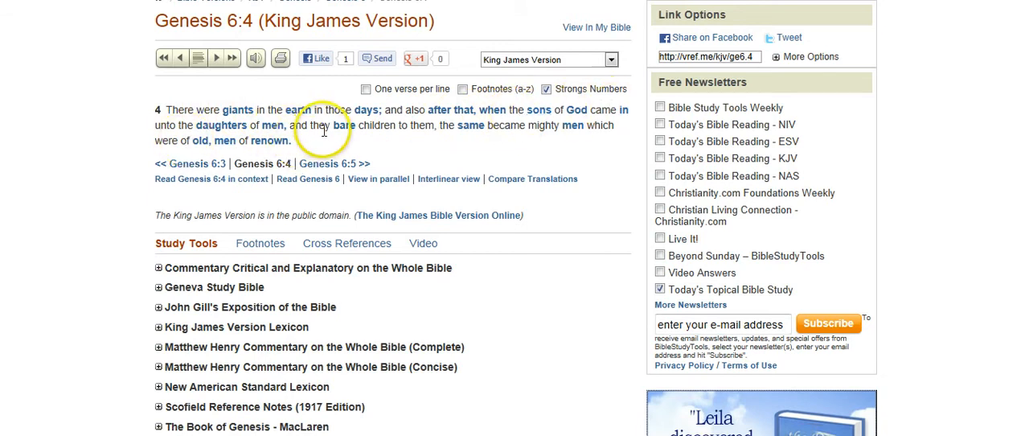
mouse_move(237, 117)
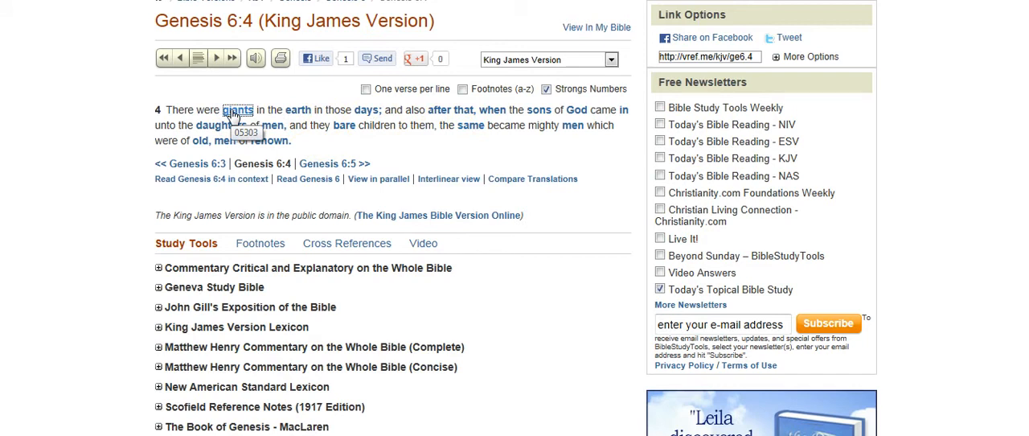
Read N@phiyl (giants, 05303) and root Naphal (to fall, 05307), then return to Word
left_click(236, 111)
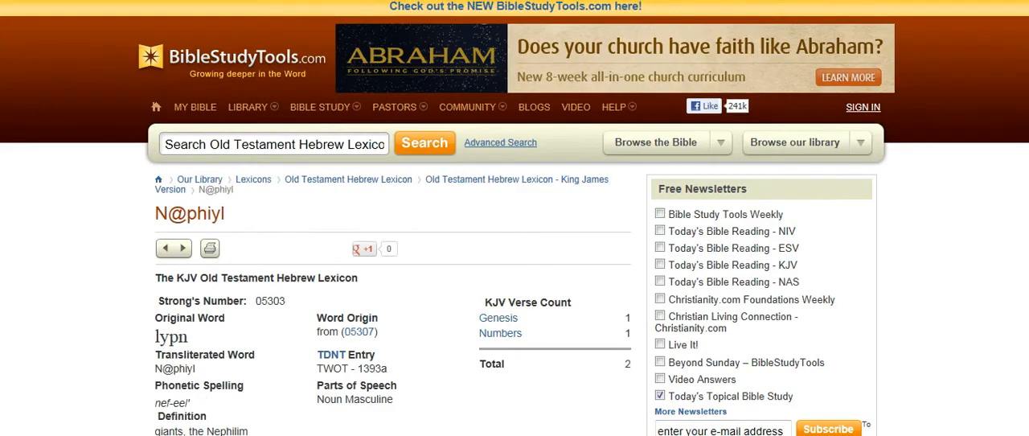
scroll("down", 3)
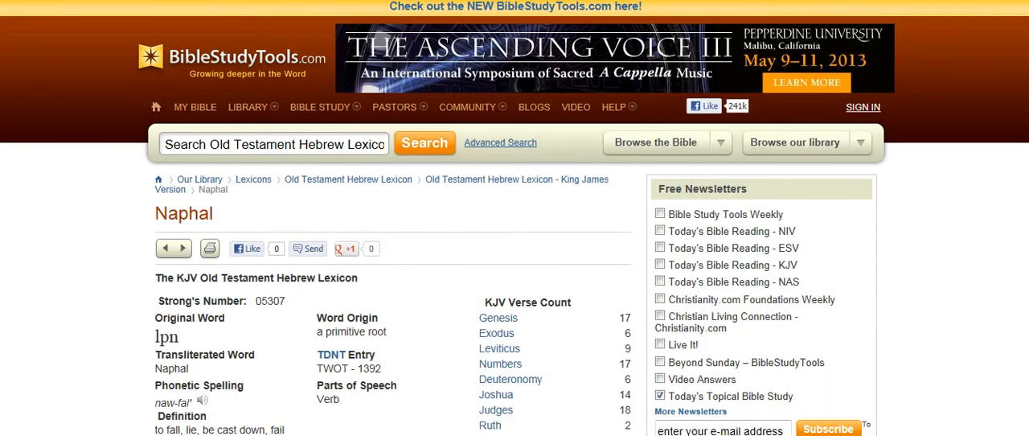
scroll("down", 3)
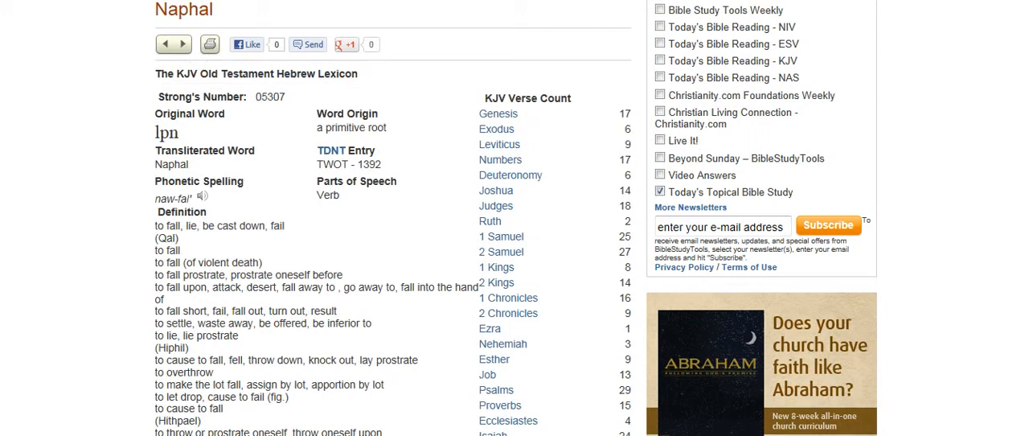
left_click(283, 225)
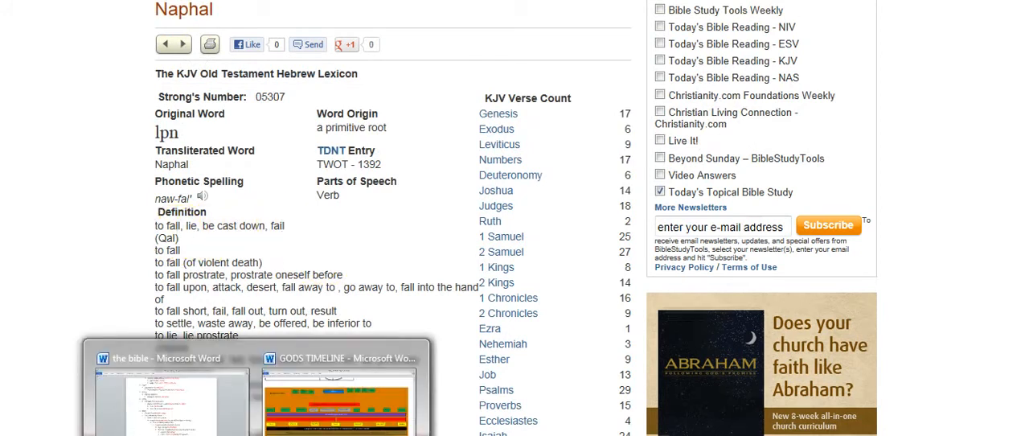
left_click(346, 360)
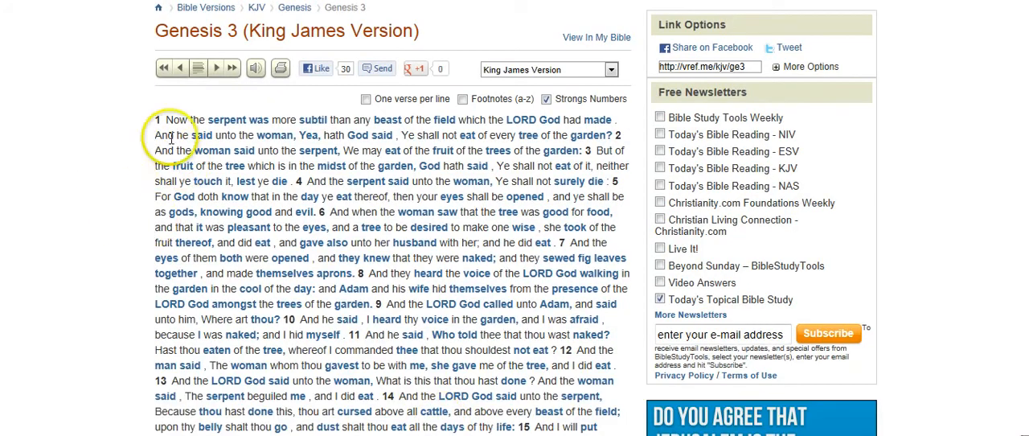
mouse_move(521, 125)
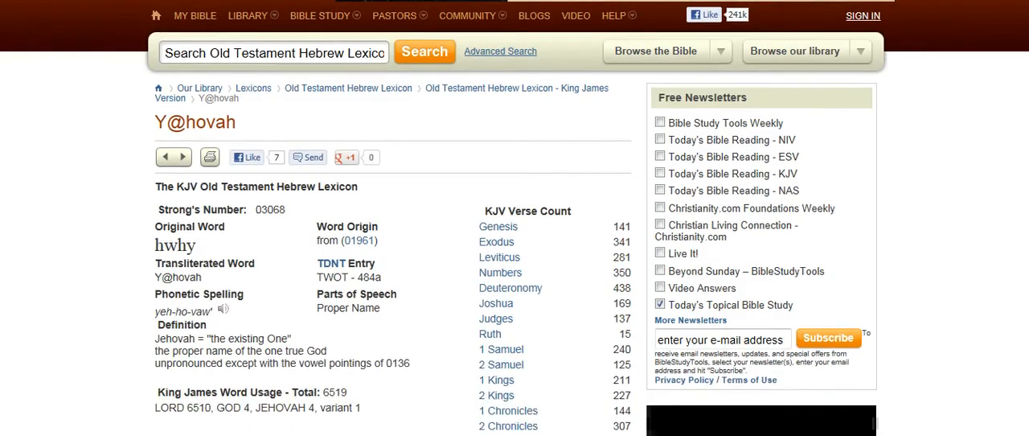
Scroll through the Y@hovah, Hayah (01961), Hava' (01933) and 'avah (0183) lexicon pages
scroll("down", 3)
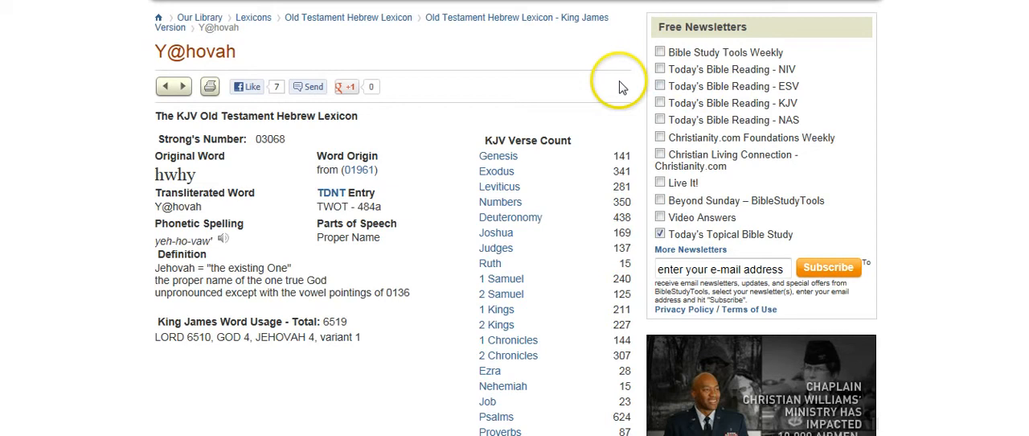
mouse_move(245, 53)
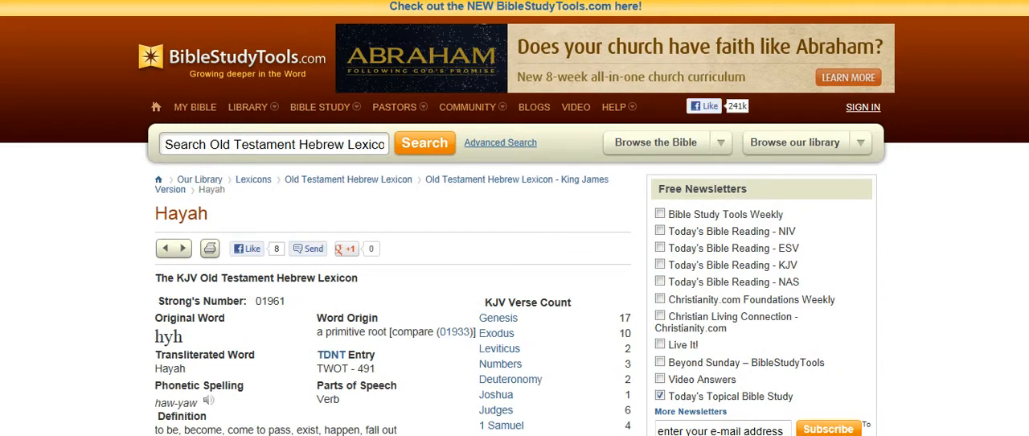
scroll("down", 3)
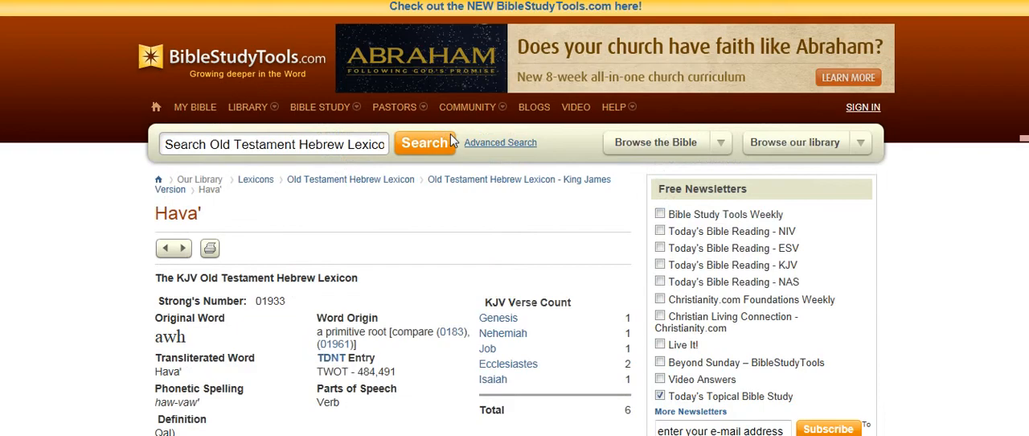
scroll("down", 3)
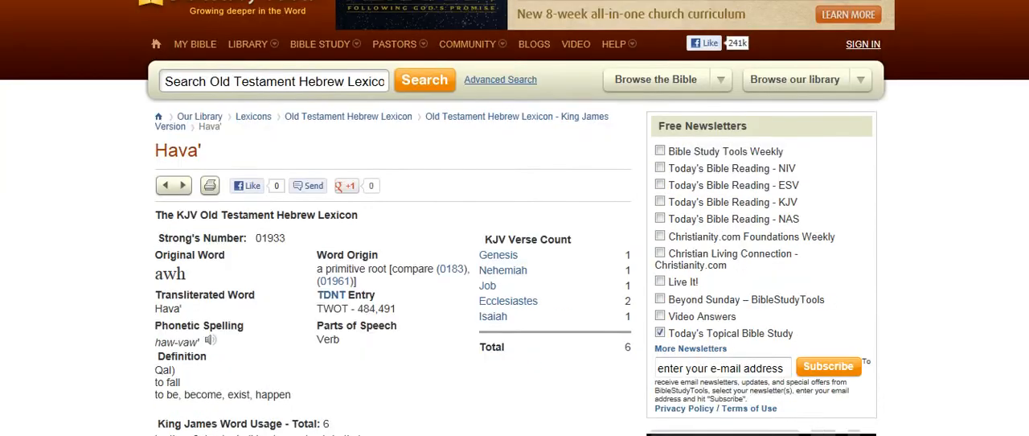
scroll("down", 3)
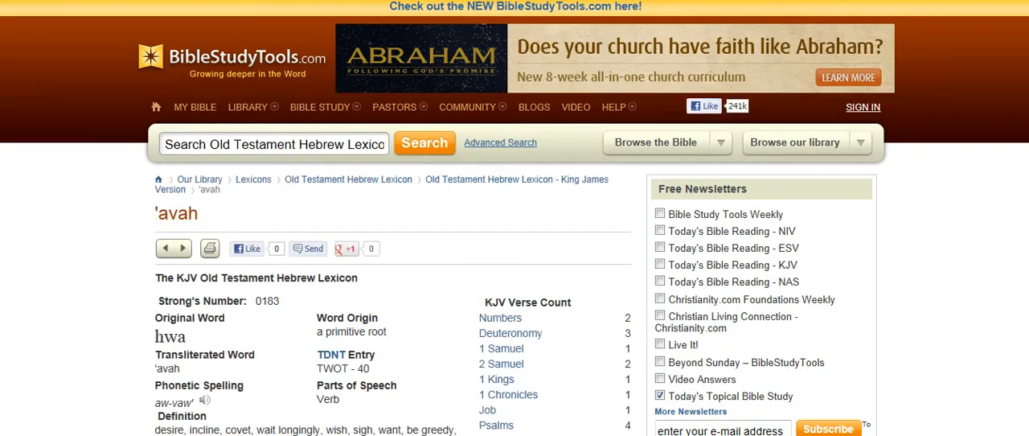
scroll("down", 3)
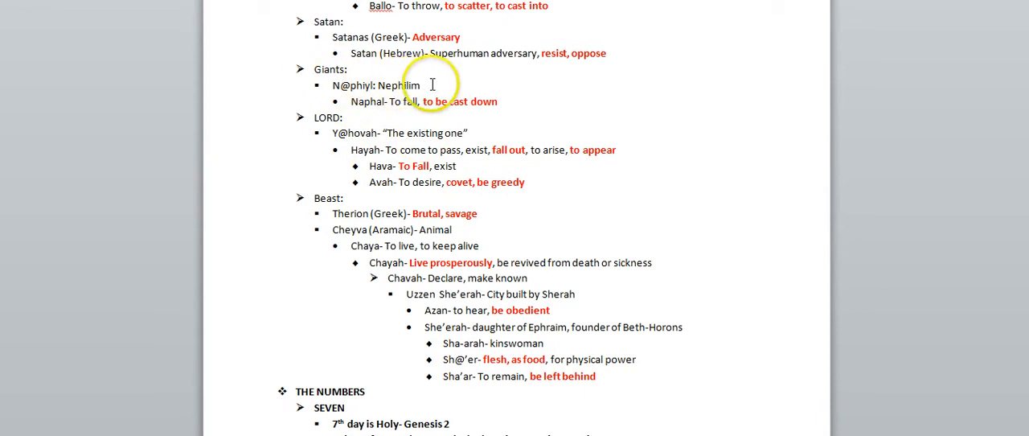
mouse_move(350, 137)
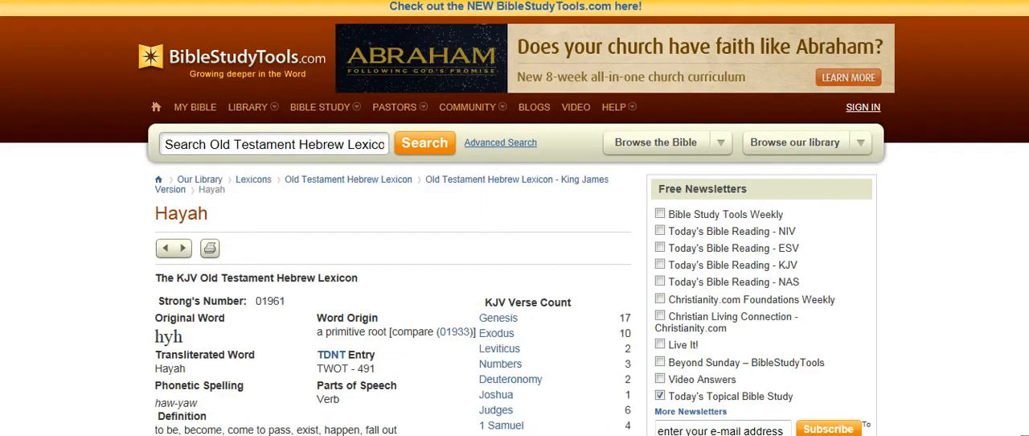
Scroll the Hayah entry to its definitions: to happen, come about, arise, become
scroll("down", 3)
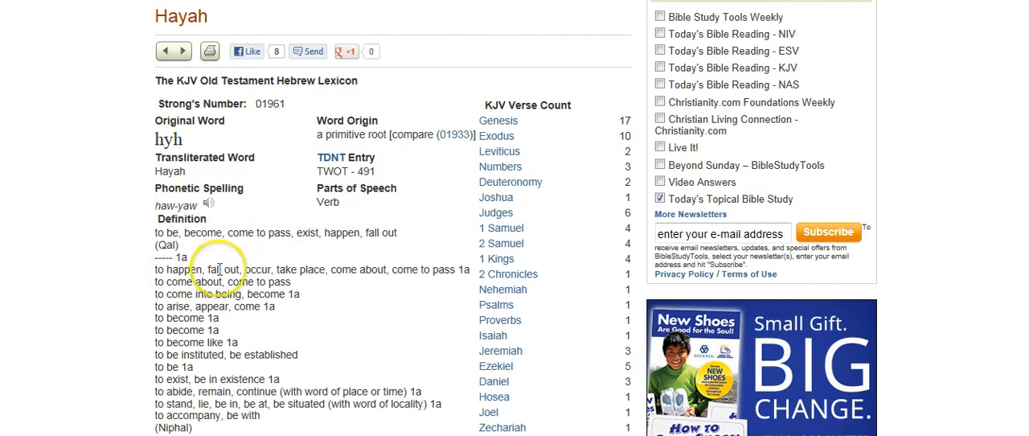
mouse_move(181, 308)
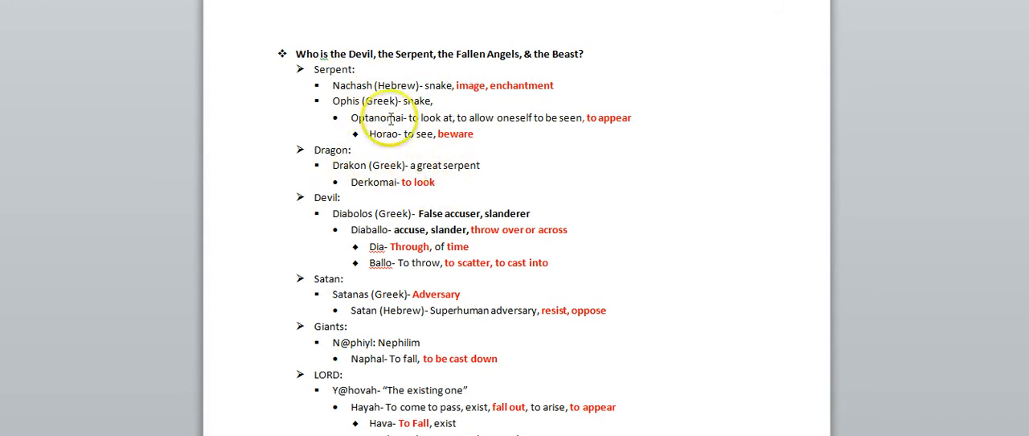
mouse_move(448, 90)
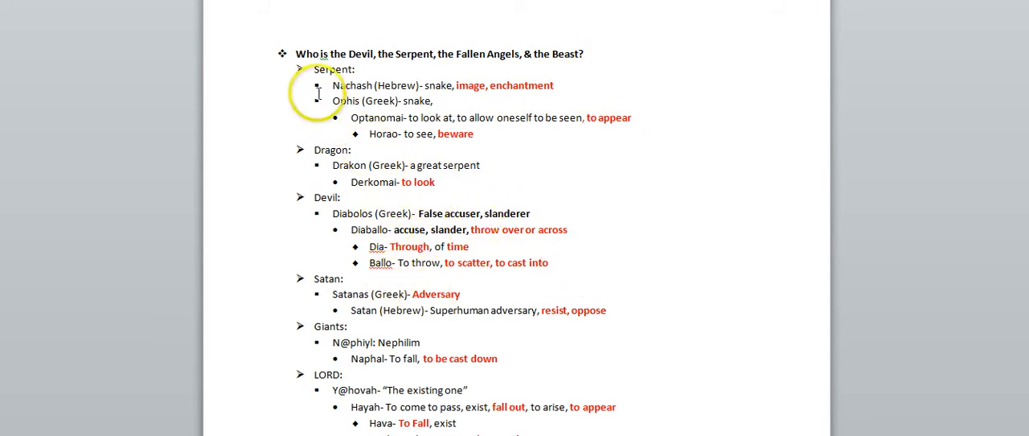
mouse_move(366, 217)
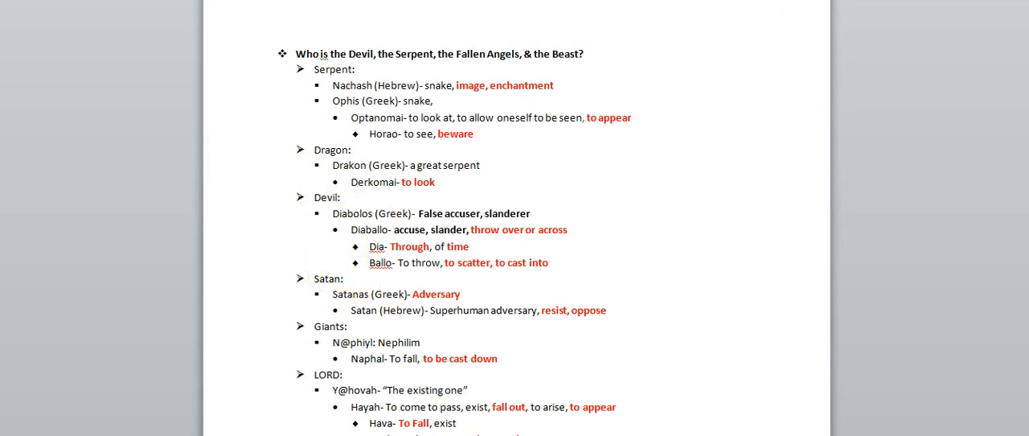
Scroll the Word outline from Serpent down through LORD, Beast and THE NUMBERS
scroll("down", 3)
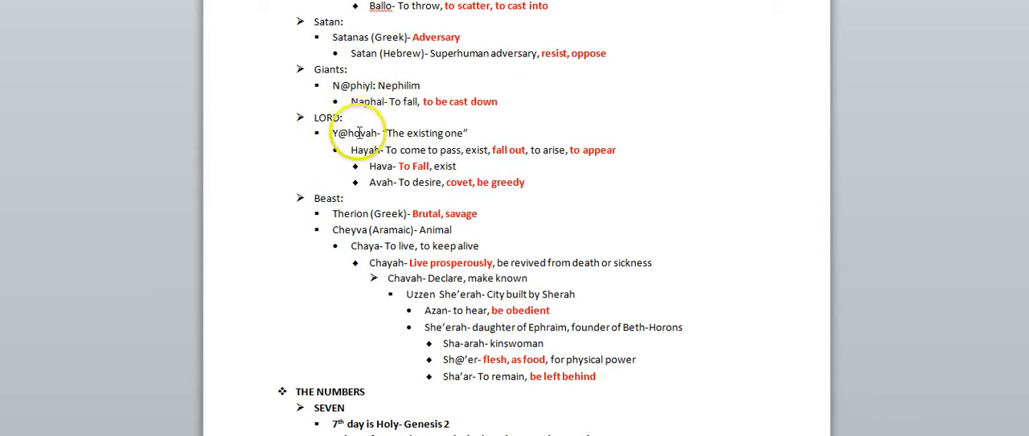
mouse_move(560, 185)
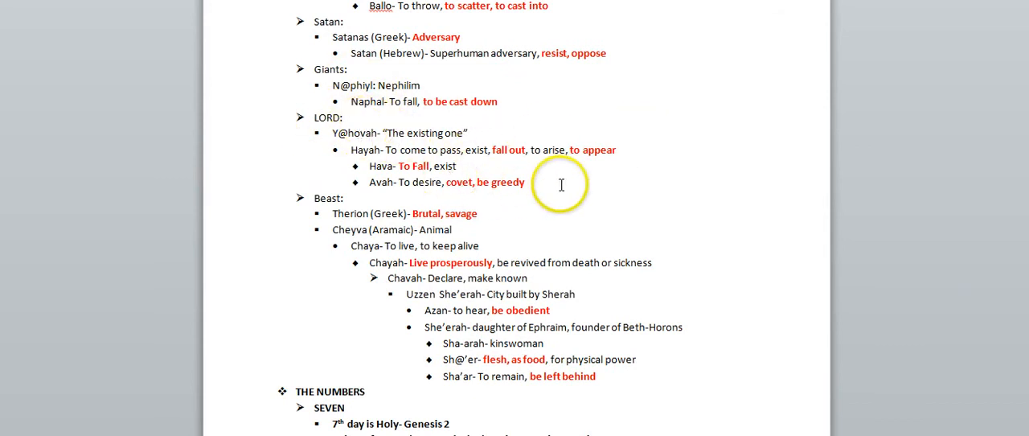
mouse_move(570, 175)
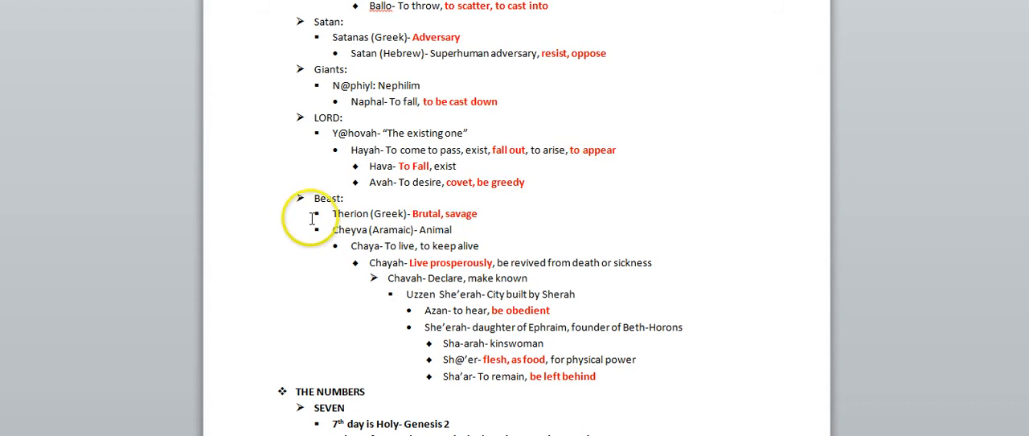
mouse_move(351, 201)
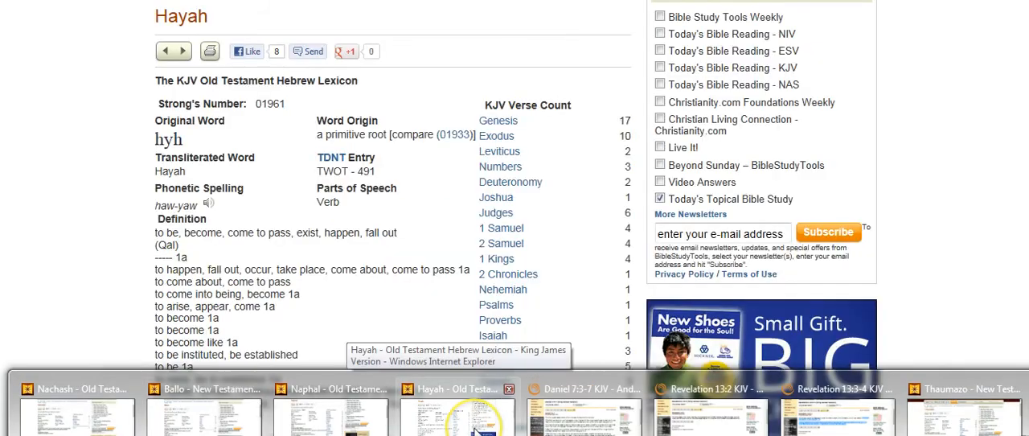
Switch to the Hayah Hebrew lexicon page from the Internet Explorer taskbar preview
left_click(583, 391)
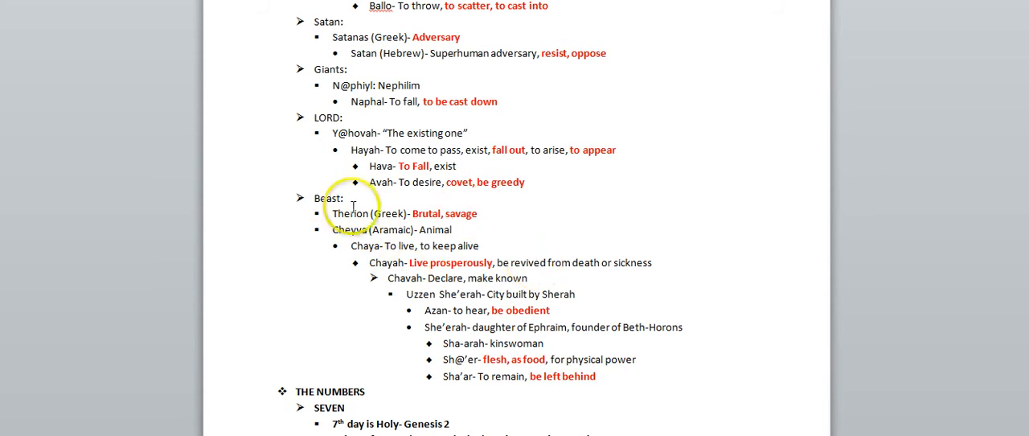
mouse_move(350, 238)
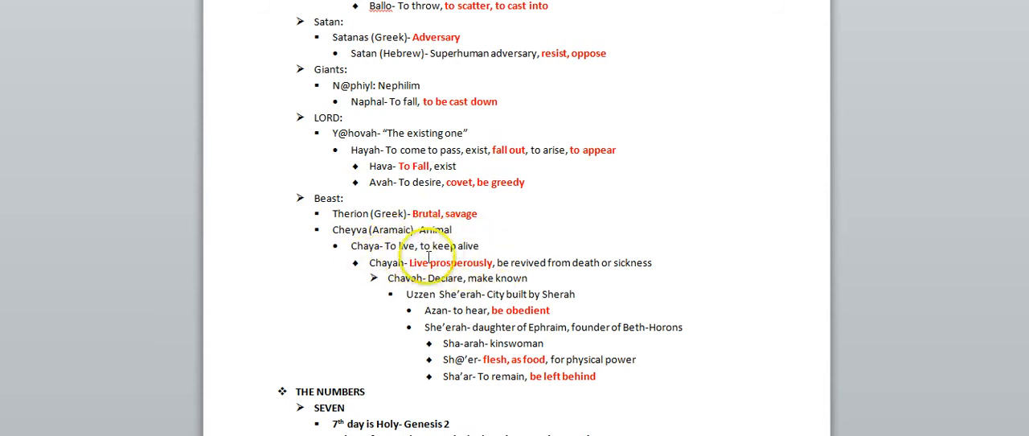
mouse_move(558, 262)
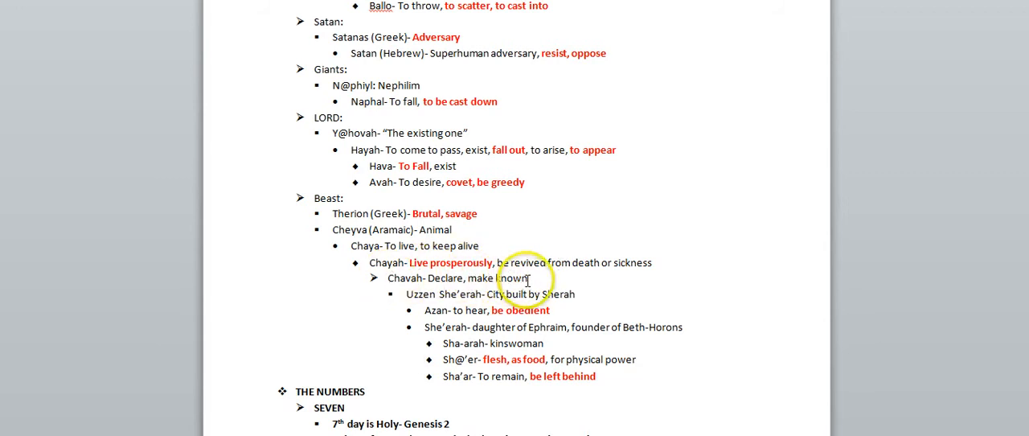
Read the Beast terms, double-clicking a word in the Chavah line, then scroll onward
double_click(500, 278)
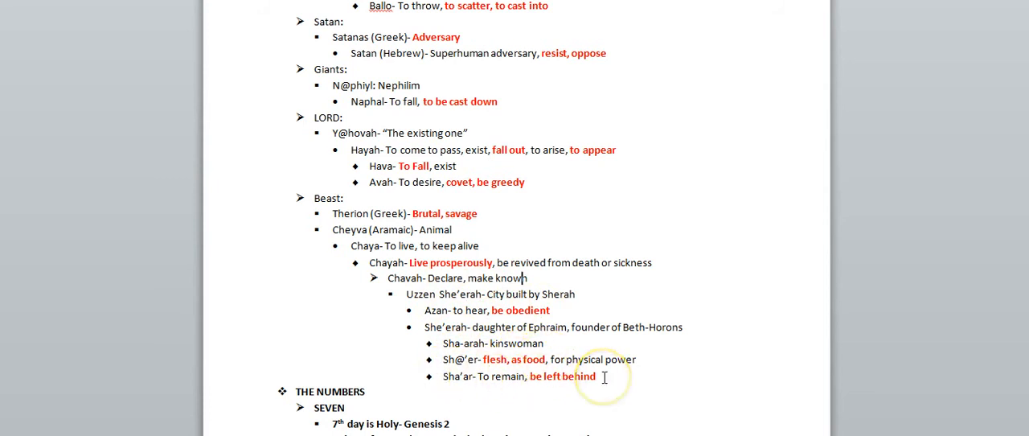
mouse_move(592, 376)
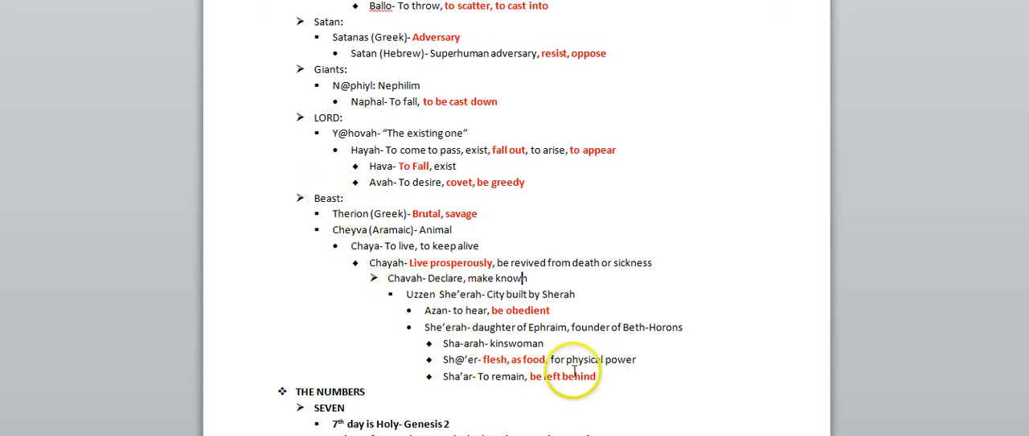
mouse_move(639, 378)
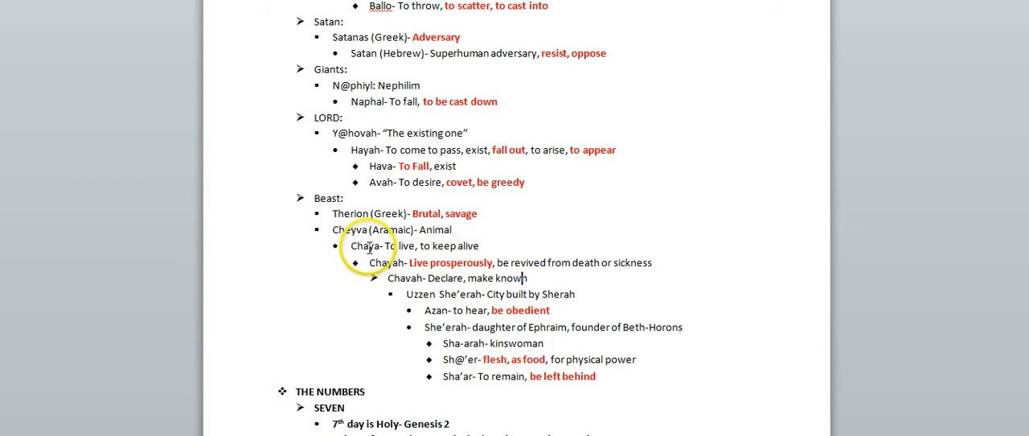
scroll("down", 3)
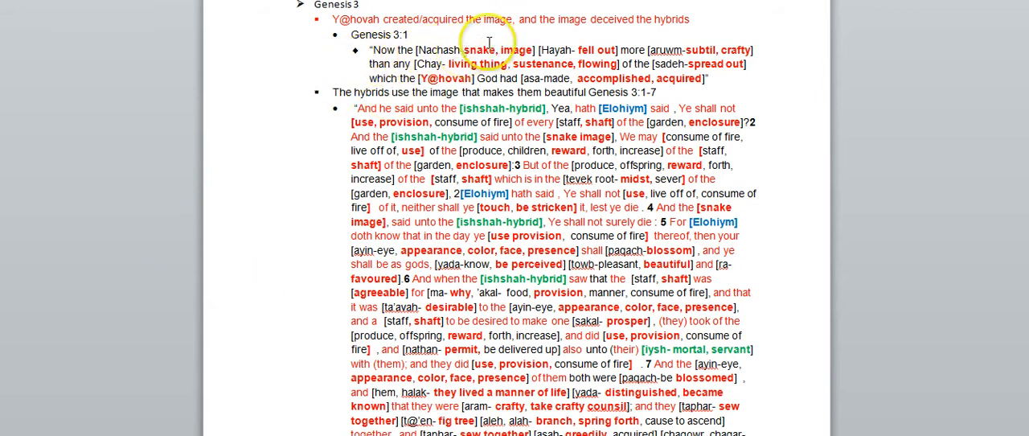
mouse_move(724, 50)
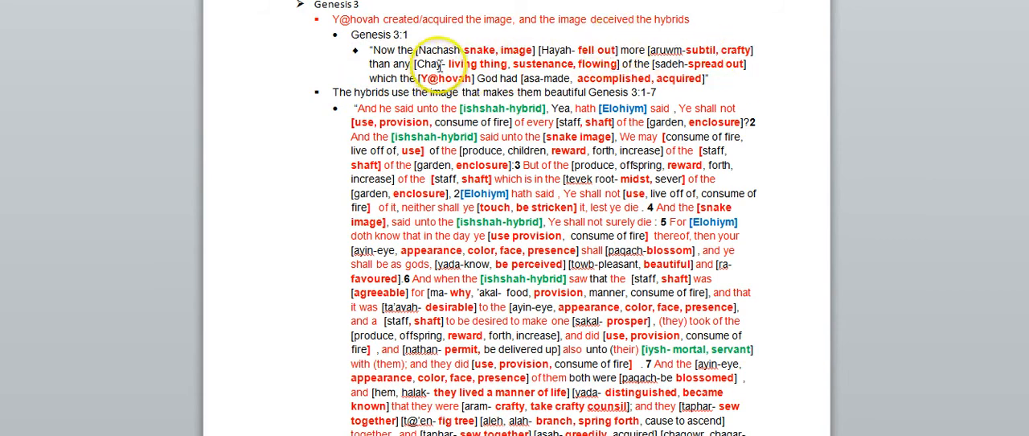
mouse_move(253, 422)
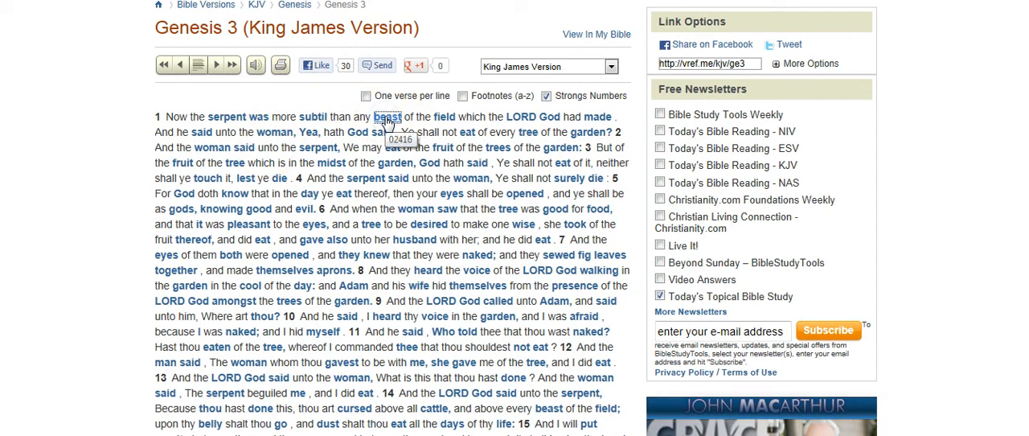
Open the Chay (Strong's 02416) lexicon entry from 'beast' in Genesis 3 KJV
left_click(391, 119)
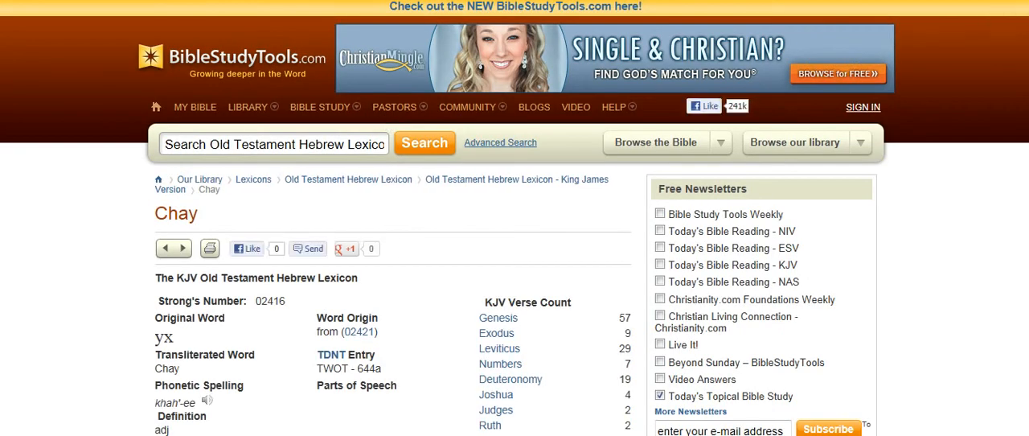
scroll("down", 3)
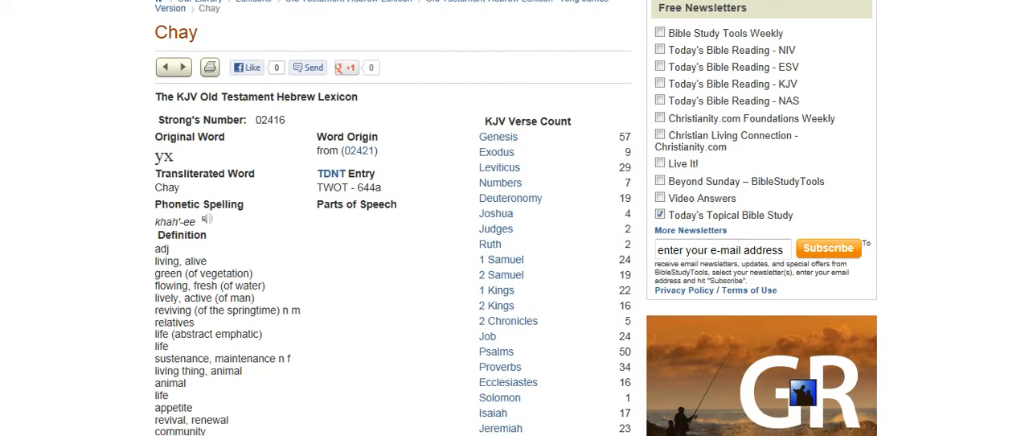
scroll("down", 3)
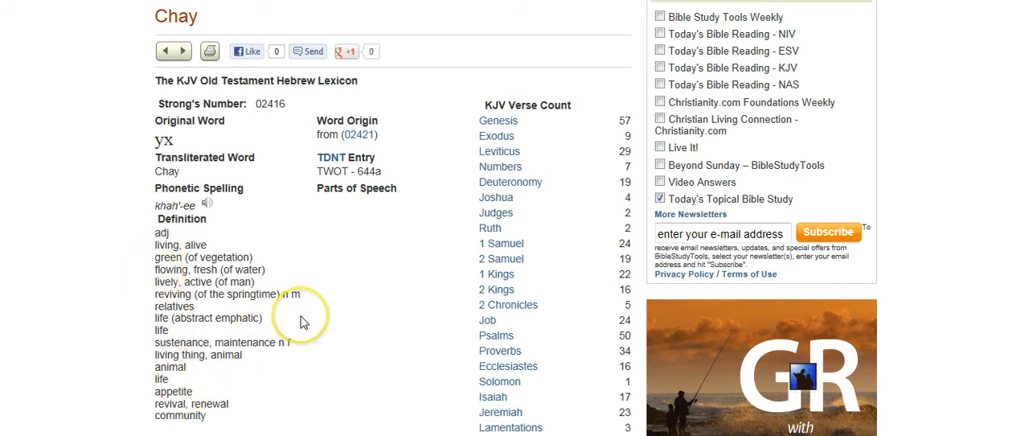
mouse_move(304, 321)
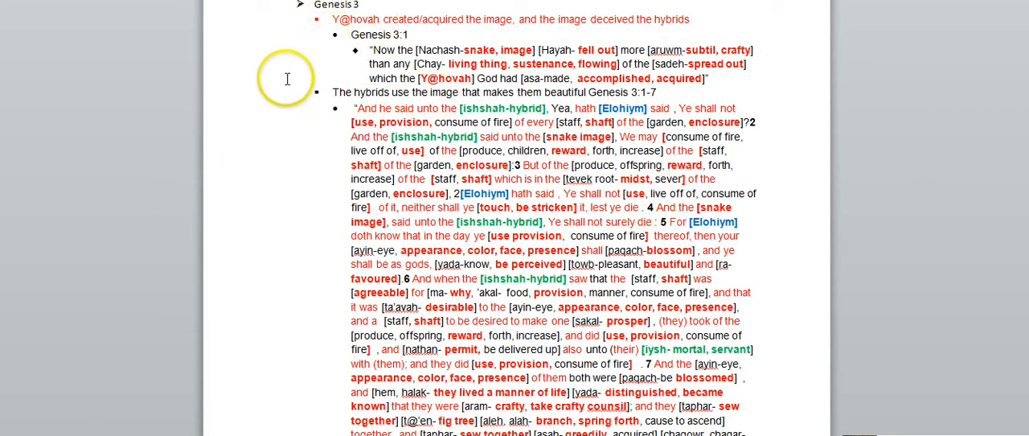
mouse_move(477, 319)
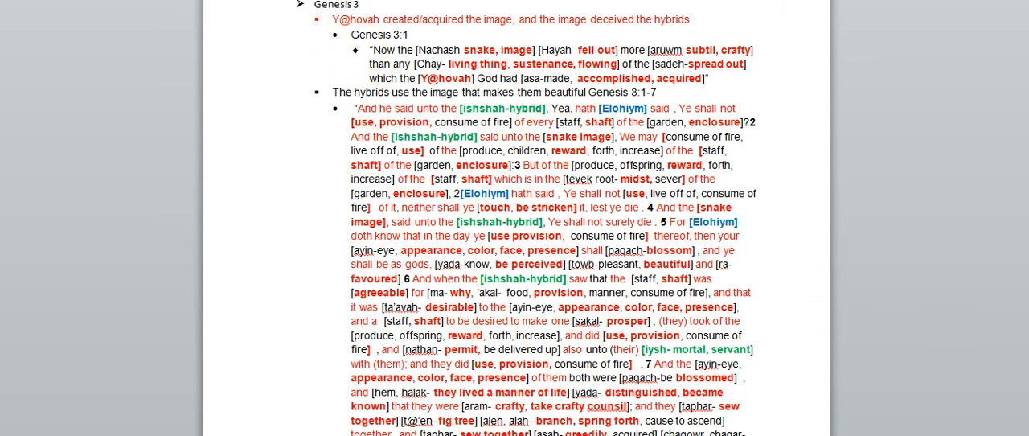
Scroll Word to show the full annotated Genesis 3:1–7 passage
scroll("down", 3)
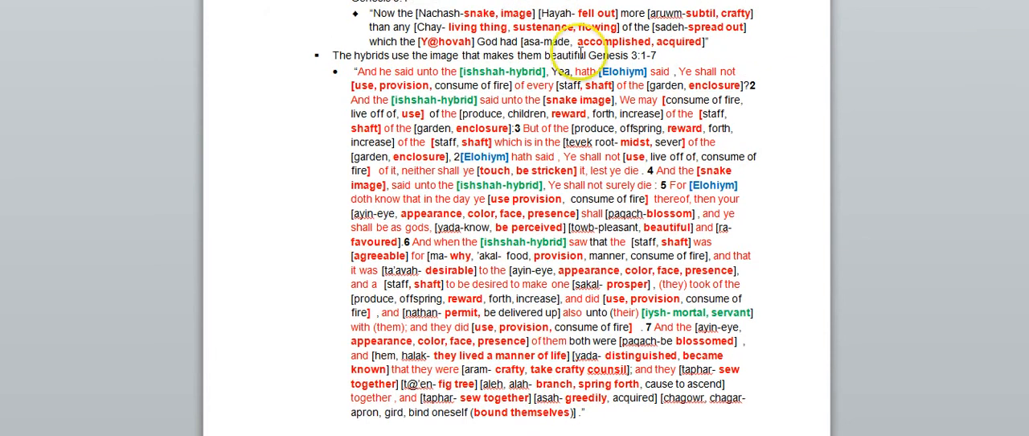
mouse_move(462, 23)
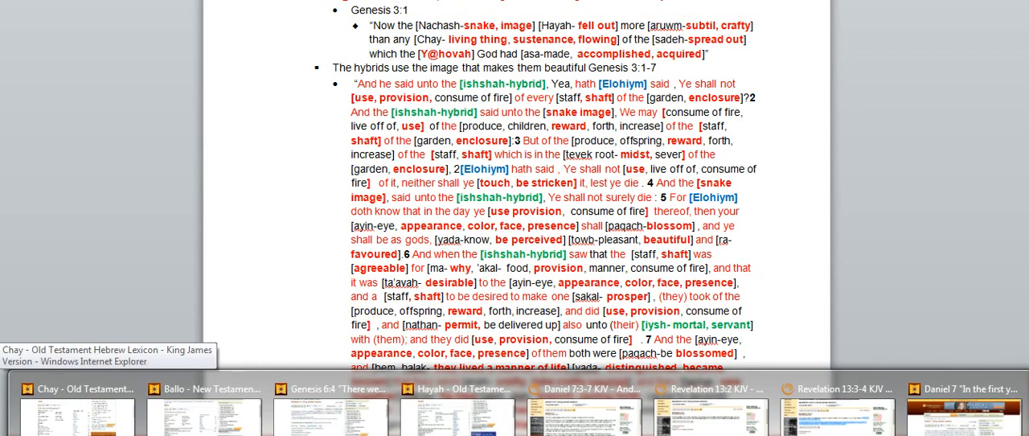
Return to the Chay lexicon page showing definitions like living, sustenance, animal
left_click(76, 389)
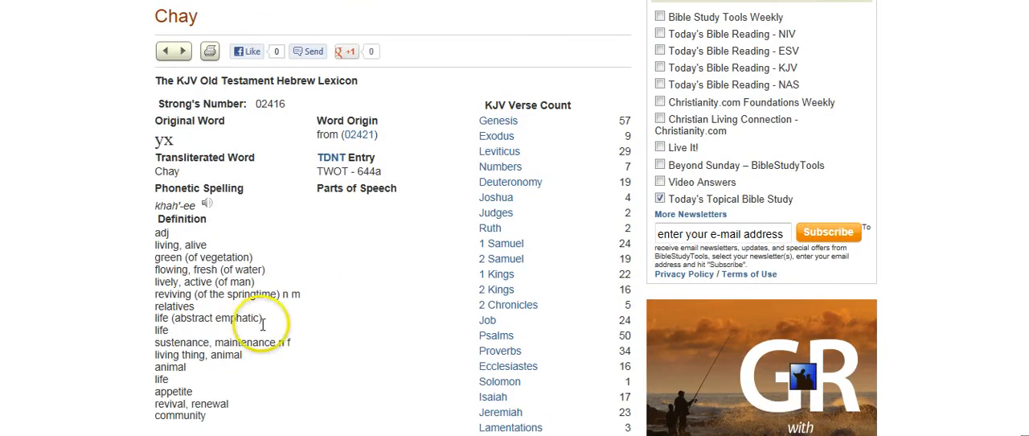
mouse_move(172, 257)
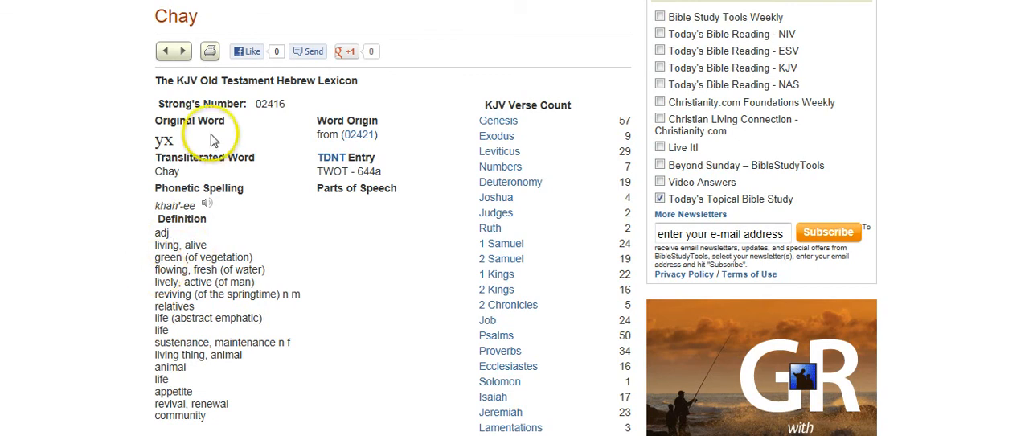
mouse_move(169, 245)
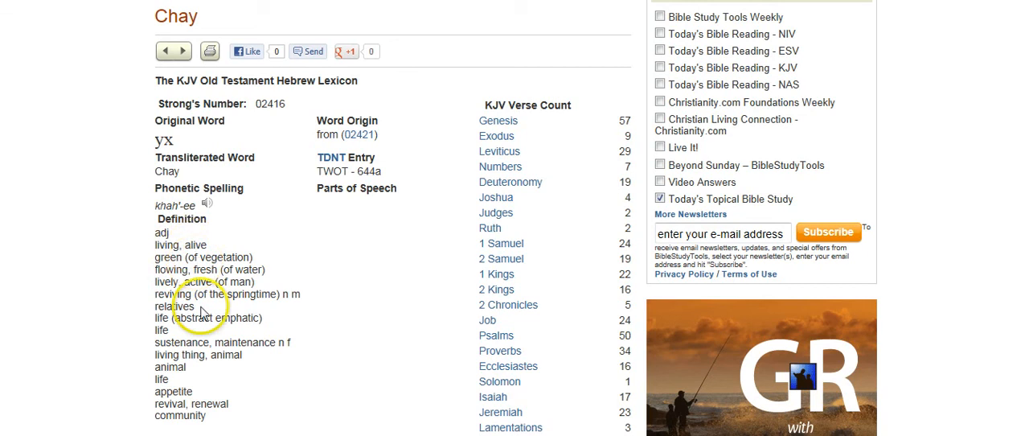
mouse_move(101, 361)
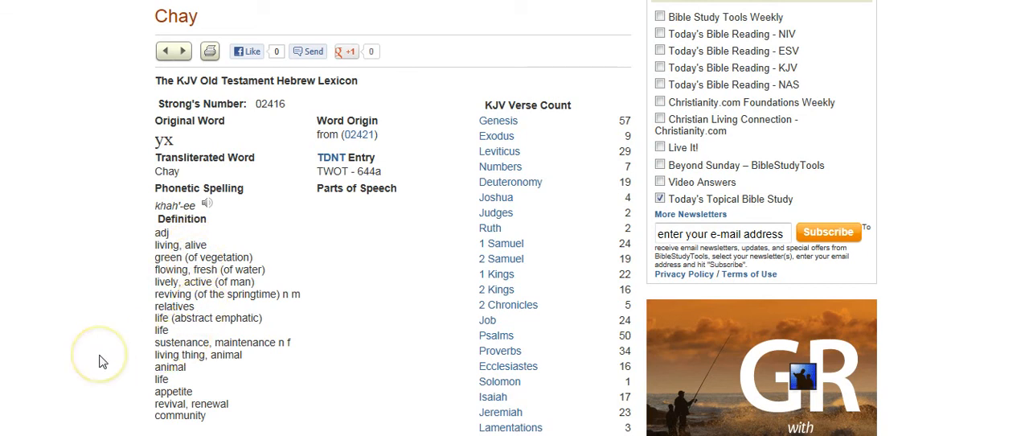
mouse_move(102, 425)
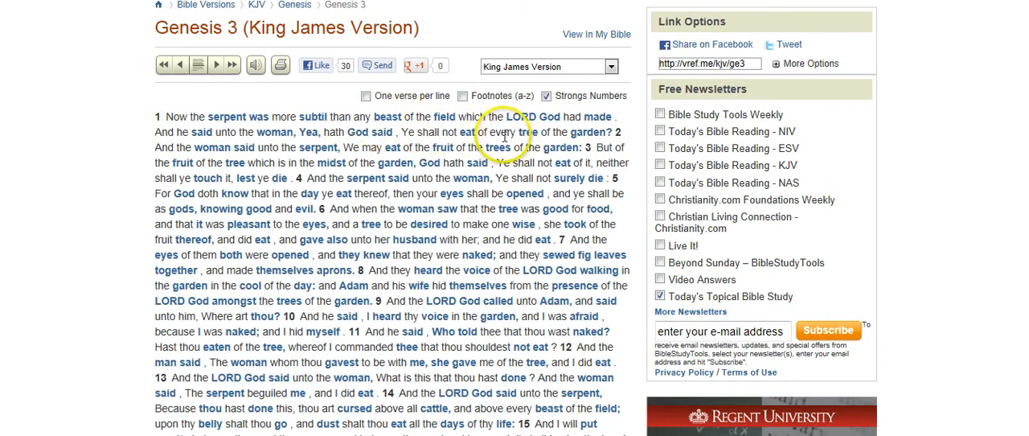
mouse_move(444, 121)
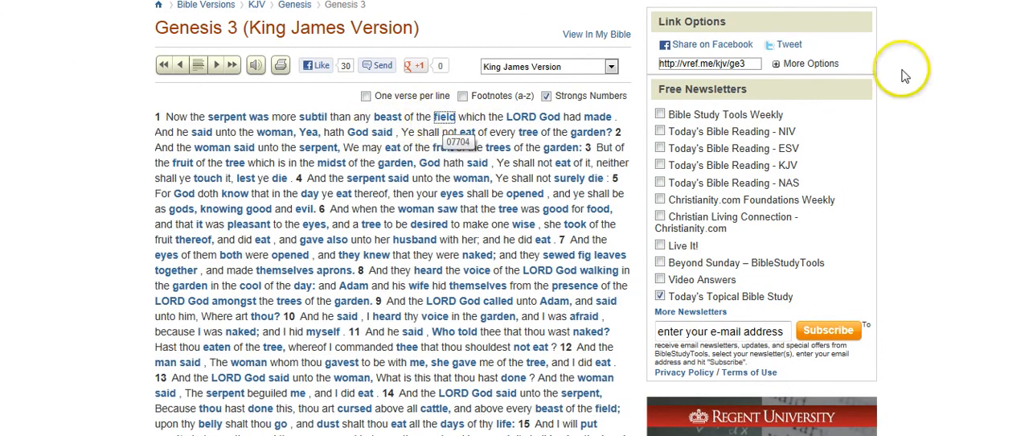
left_click(450, 115)
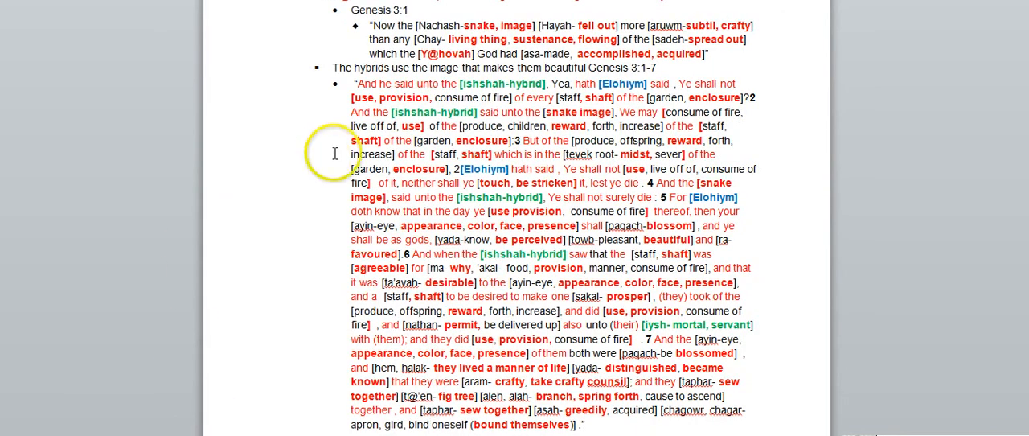
mouse_move(433, 23)
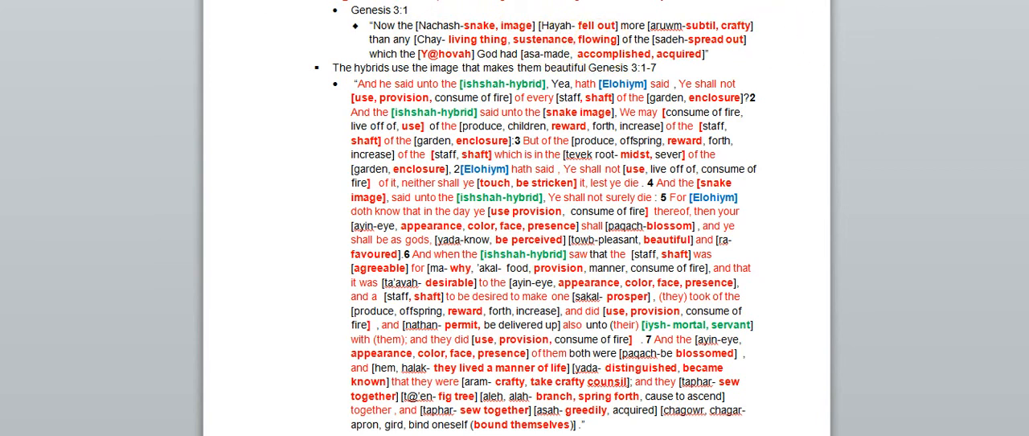
Scroll from page 10 to page 14 past the Beast entries and THE NUMBERS
scroll("down", 3)
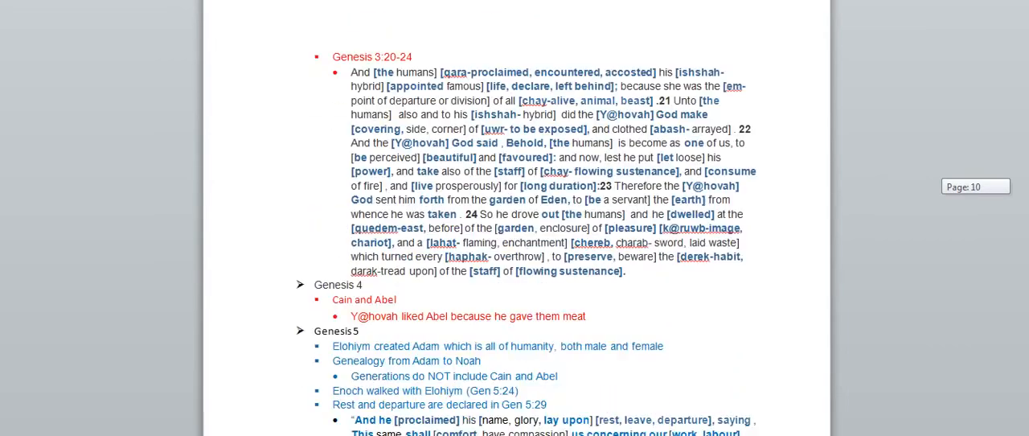
scroll("down", 3)
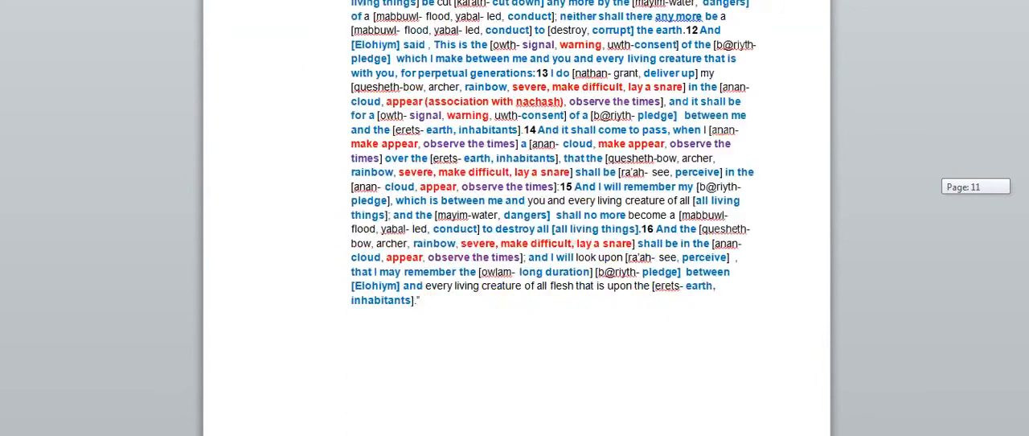
scroll("down", 3)
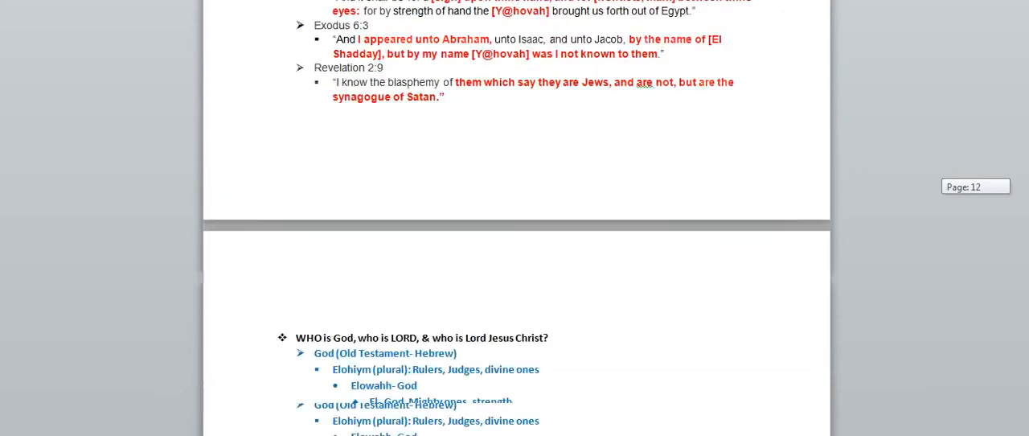
scroll("down", 3)
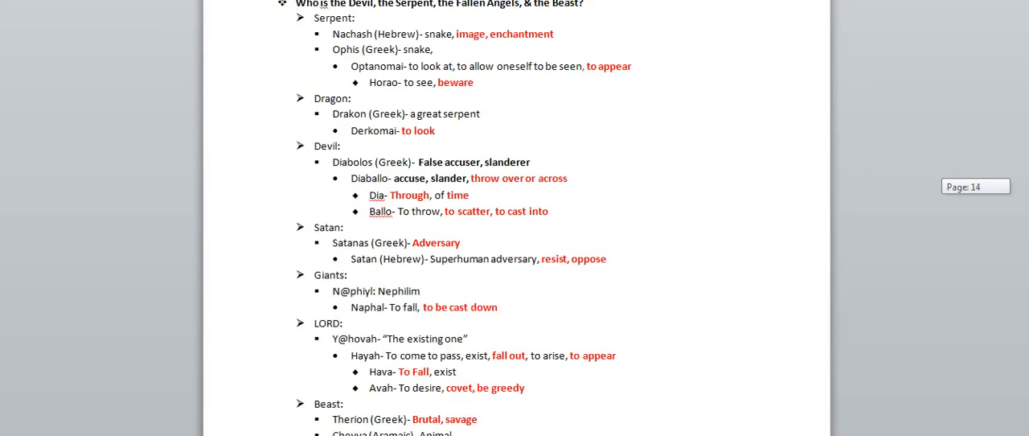
scroll("down", 3)
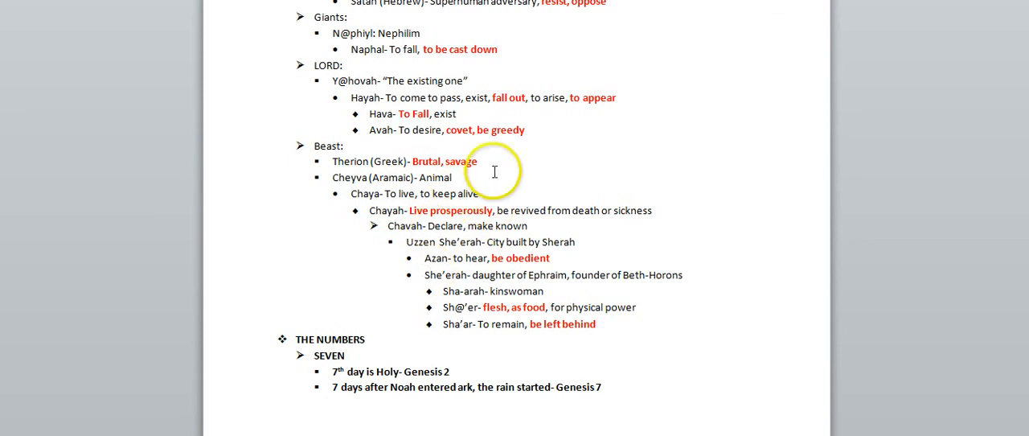
mouse_move(563, 170)
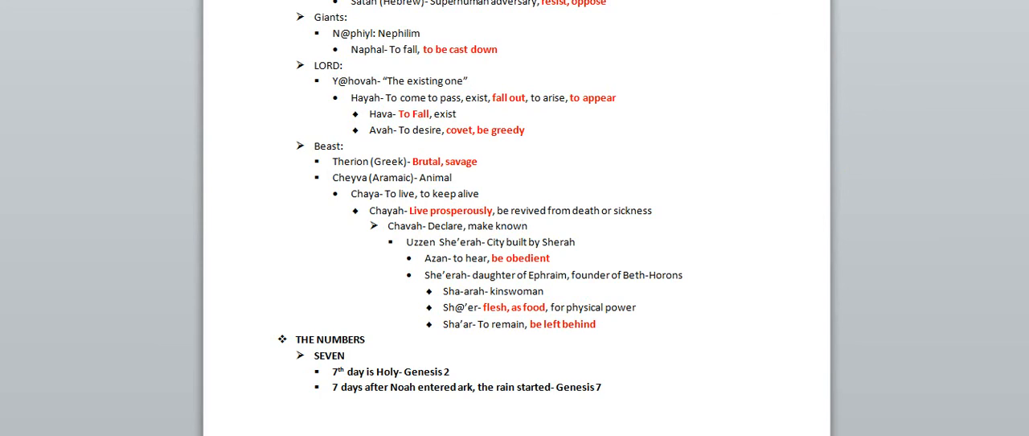
scroll("up", 3)
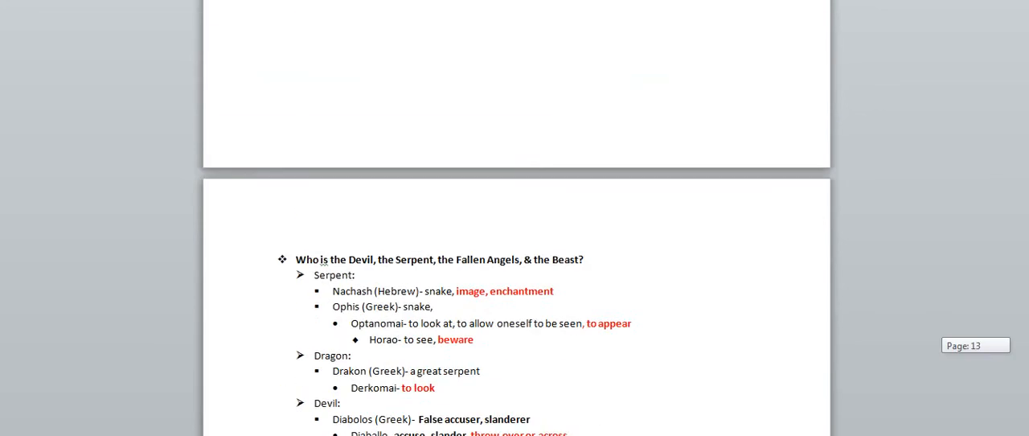
Scroll through the Biblical Confirmation verses down to Revelation 2:9
scroll("up", 3)
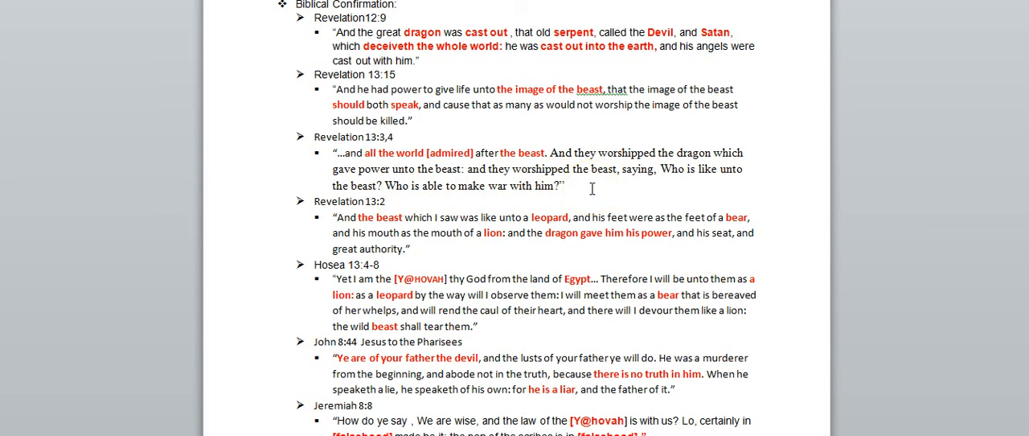
mouse_move(533, 129)
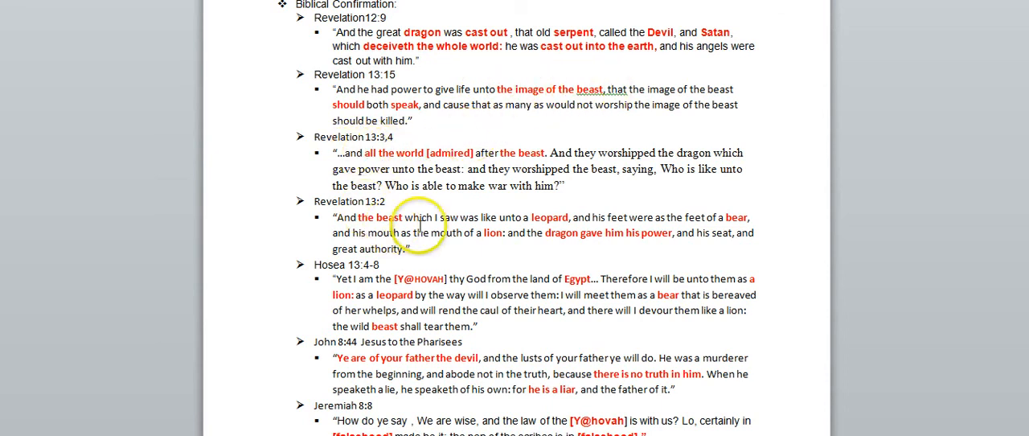
mouse_move(375, 217)
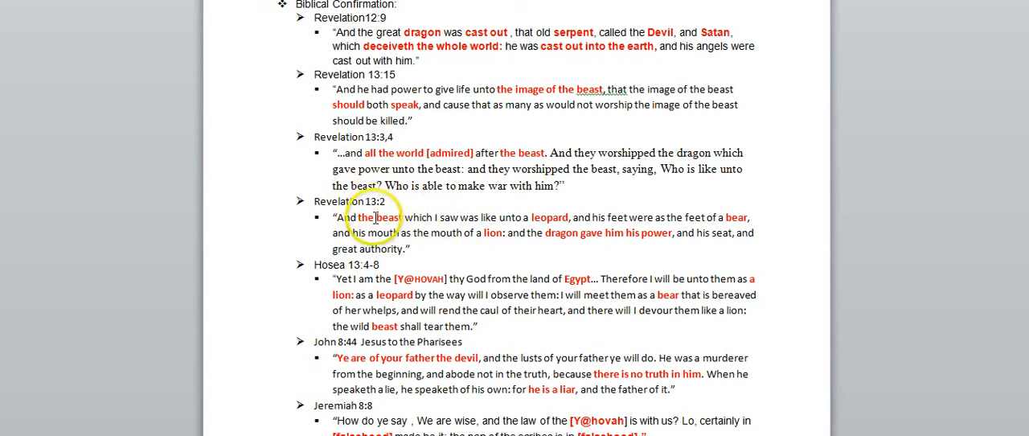
mouse_move(499, 232)
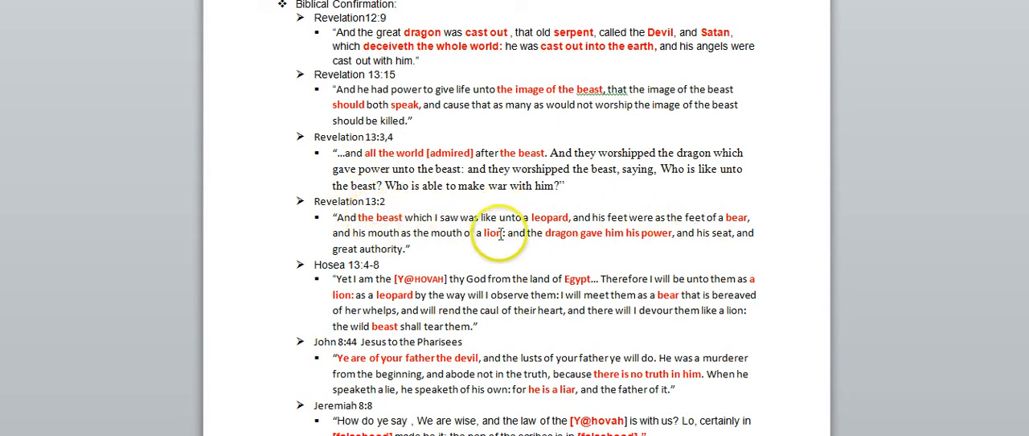
mouse_move(366, 271)
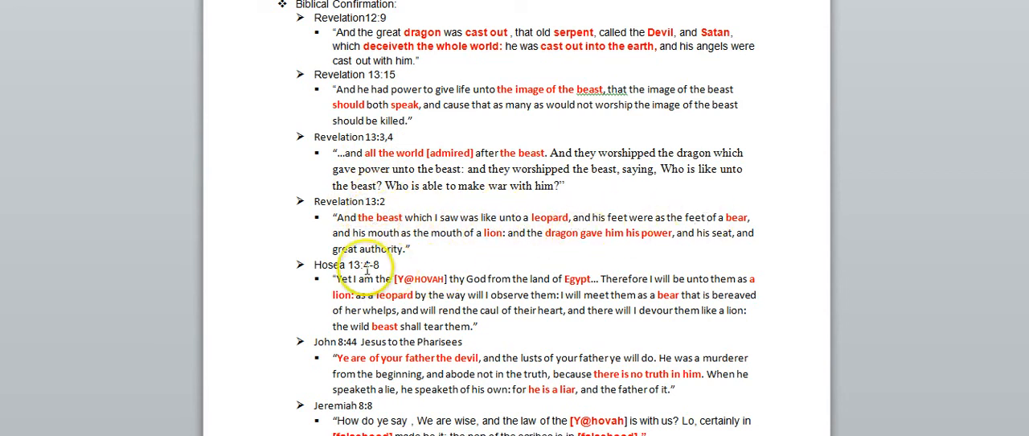
mouse_move(410, 278)
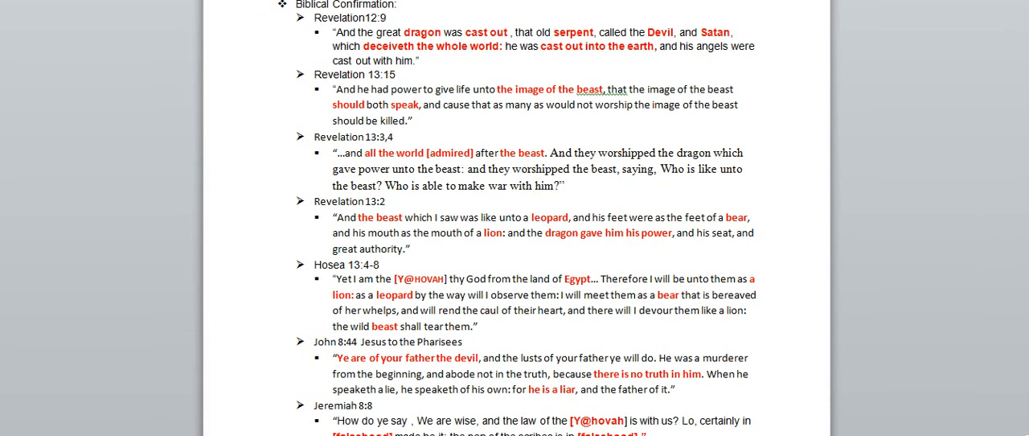
scroll("down", 3)
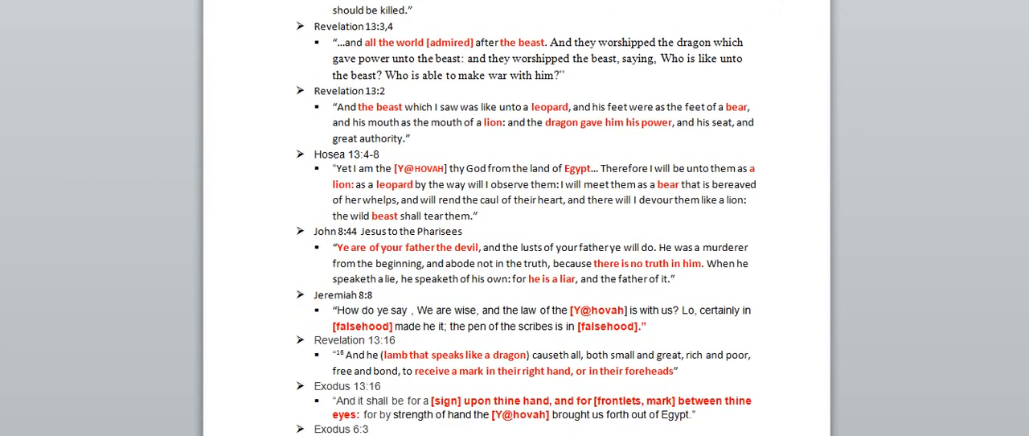
scroll("down", 3)
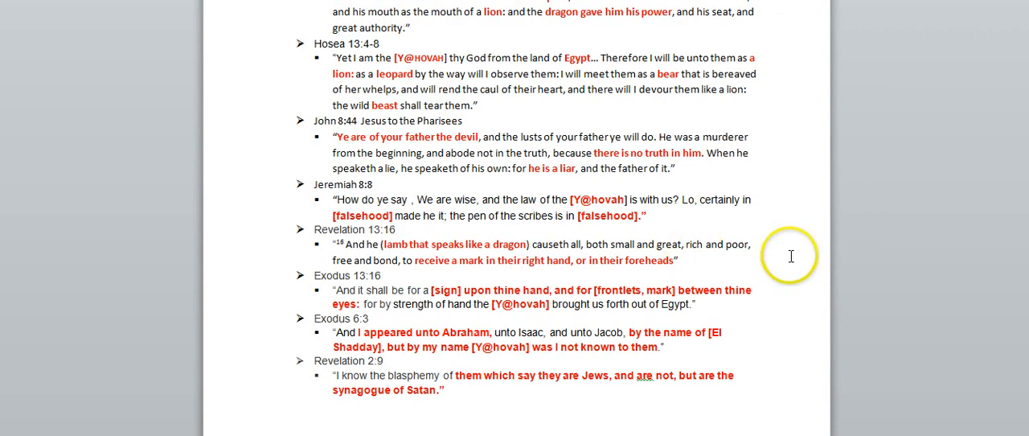
mouse_move(587, 381)
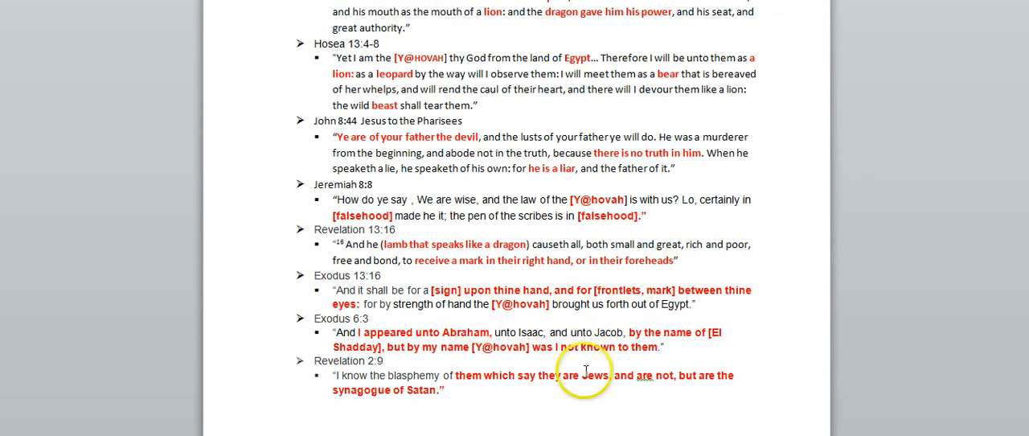
mouse_move(775, 365)
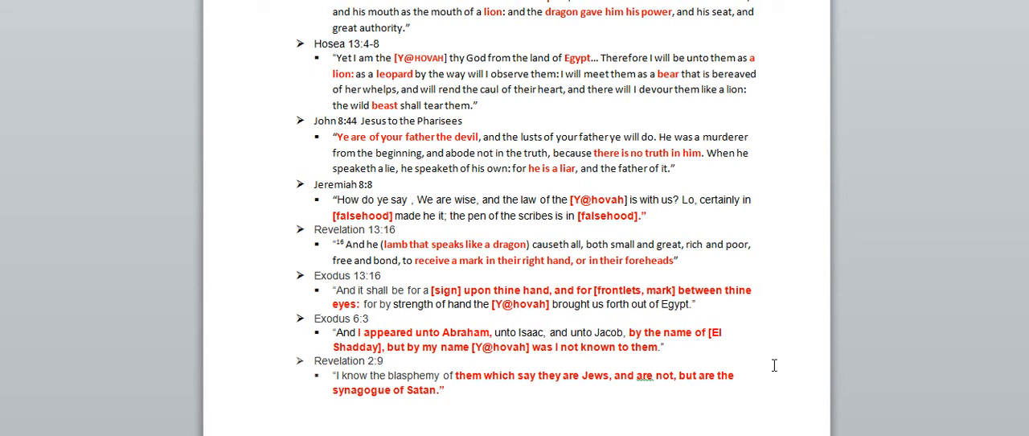
mouse_move(792, 243)
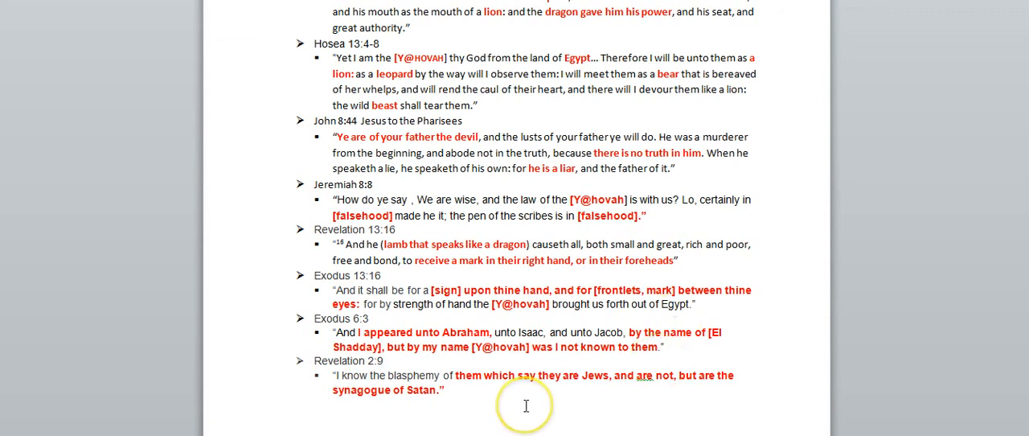
mouse_move(475, 431)
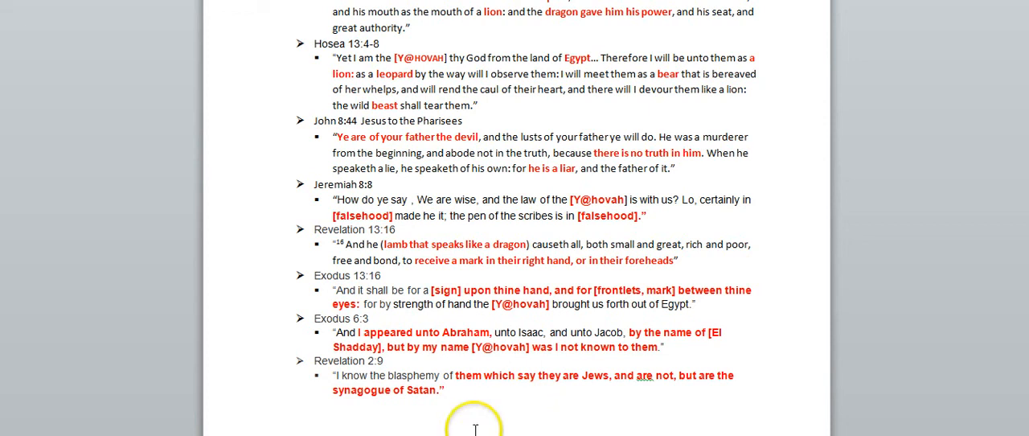